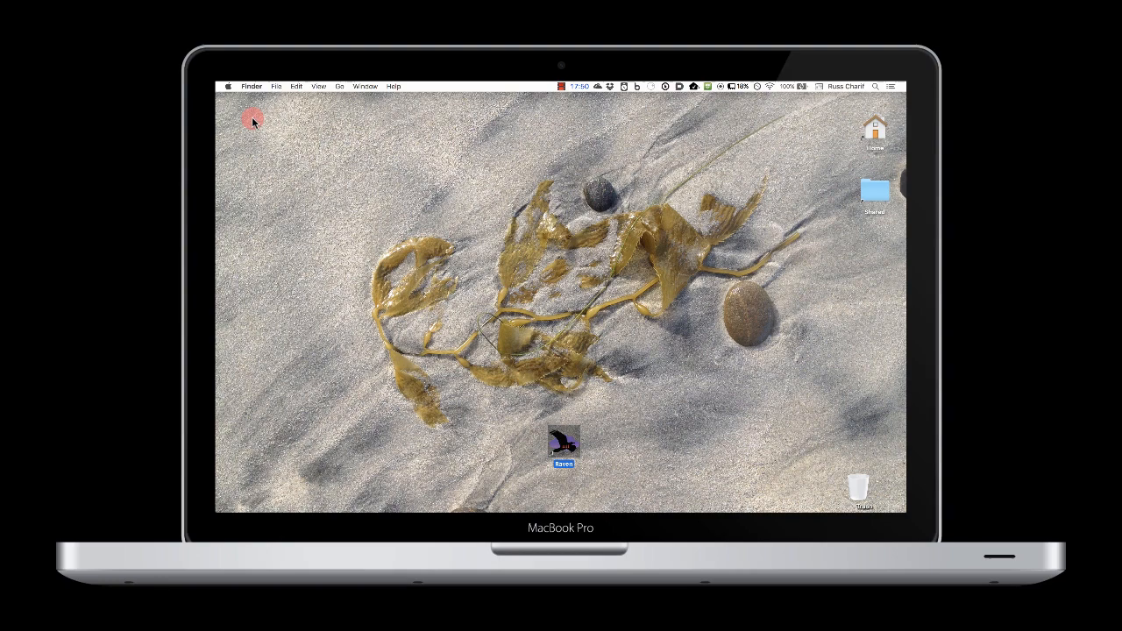
mouse_move(547, 429)
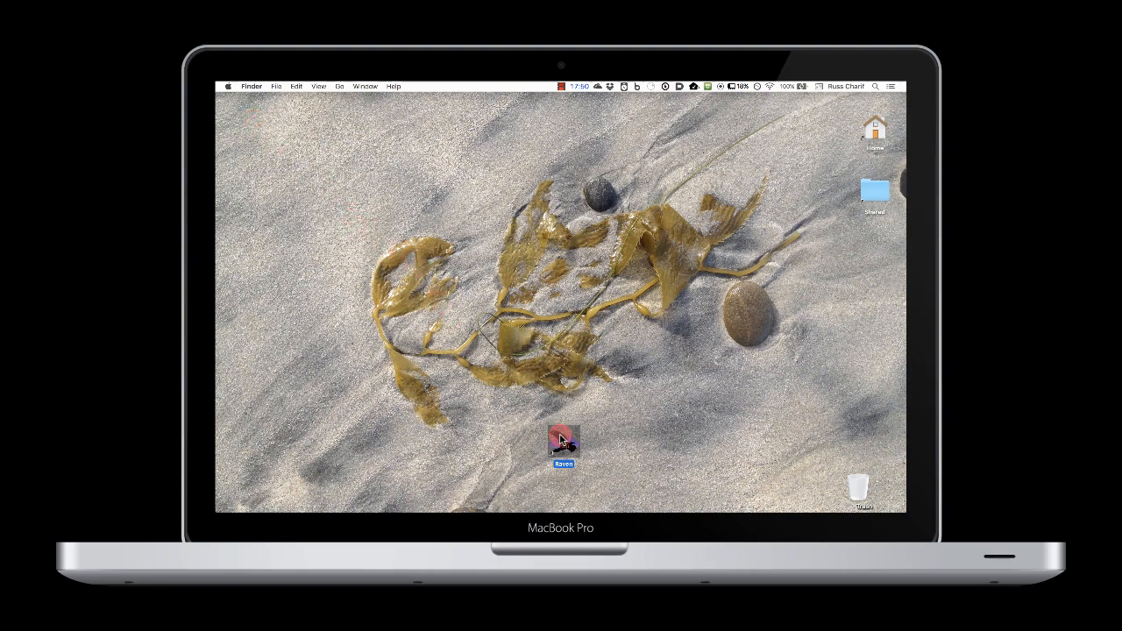
Step: Launch Raven Pro 1.5 Beta from its icon on the Finder desktop
double_click(561, 443)
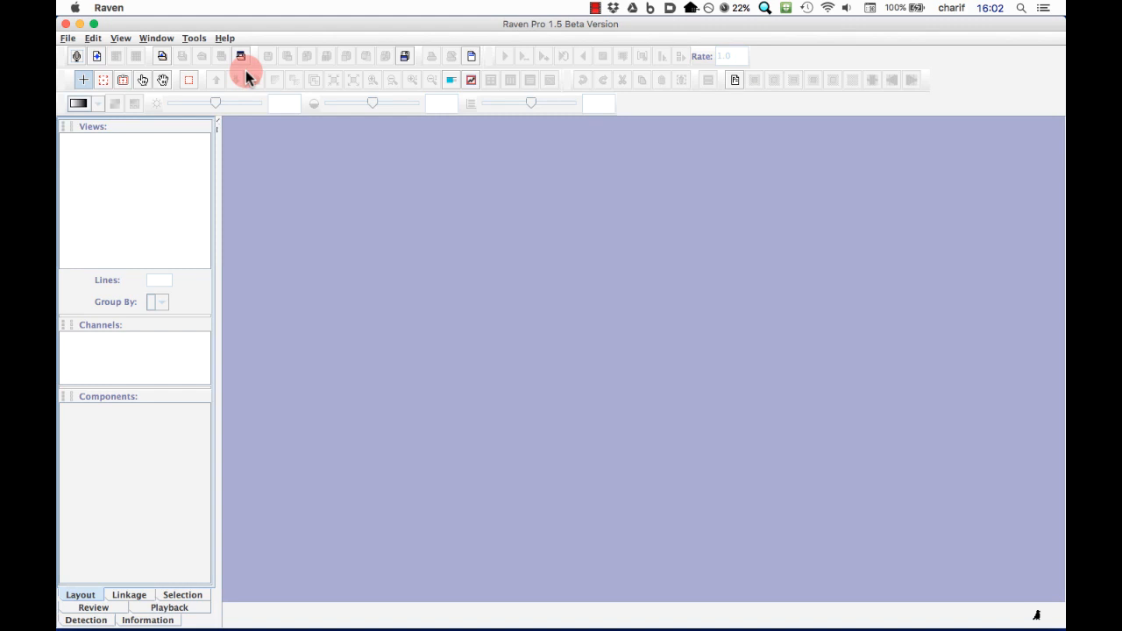
Step: Bring up the Open Sound Files dialog from the File menu
left_click(68, 37)
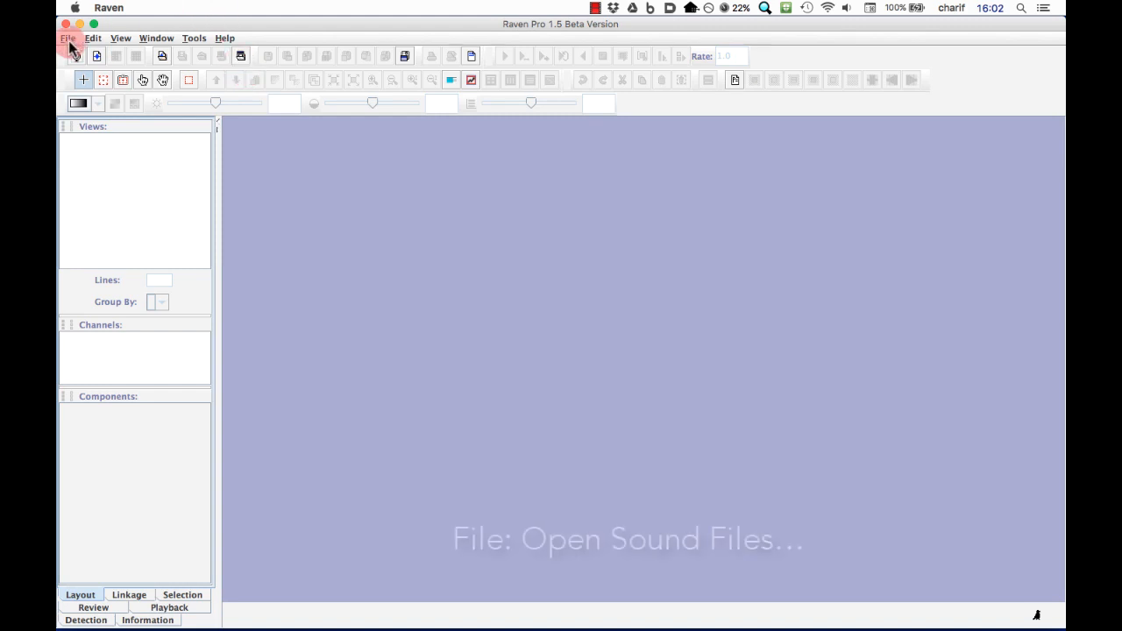
left_click(68, 38)
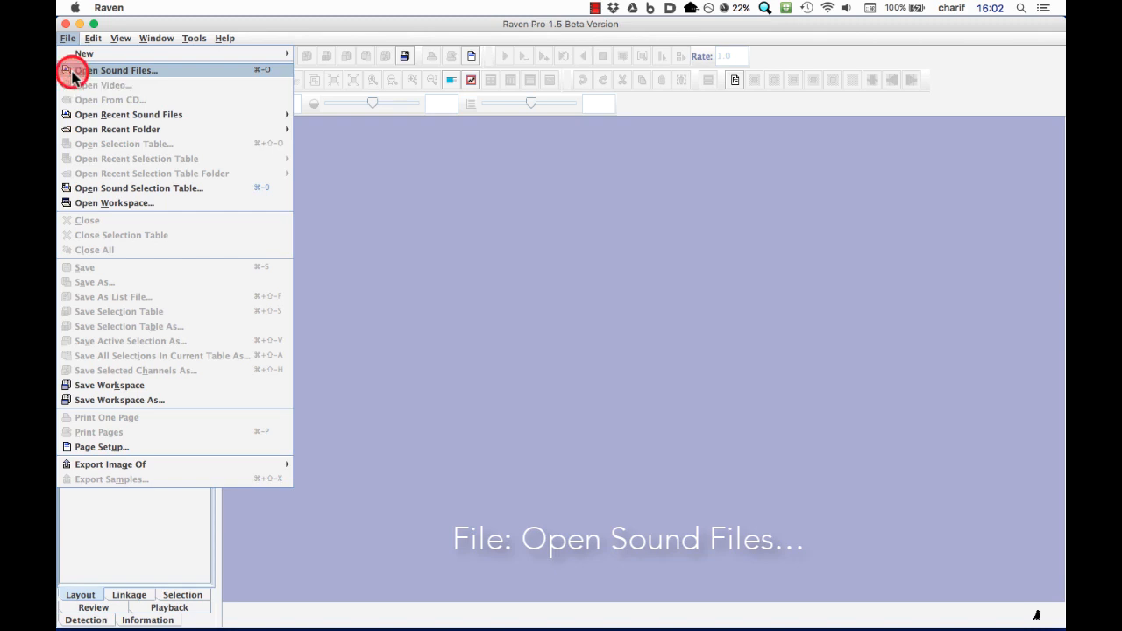
left_click(117, 70)
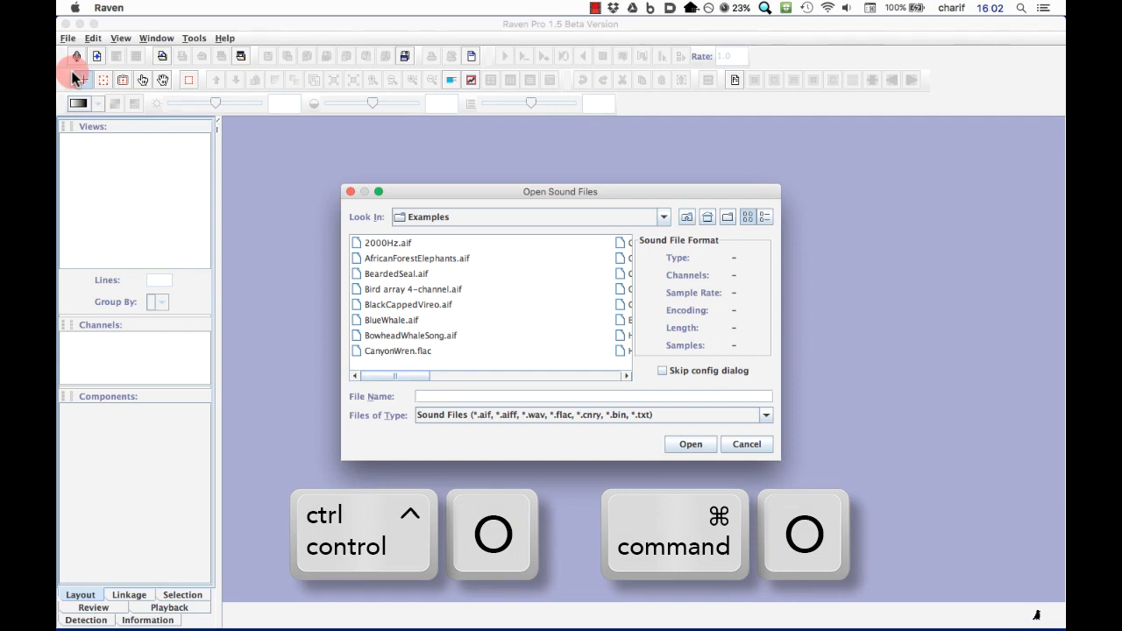
Step: Open ChestnutSidedWarbler.aif from the Examples folder
key("cmd+o")
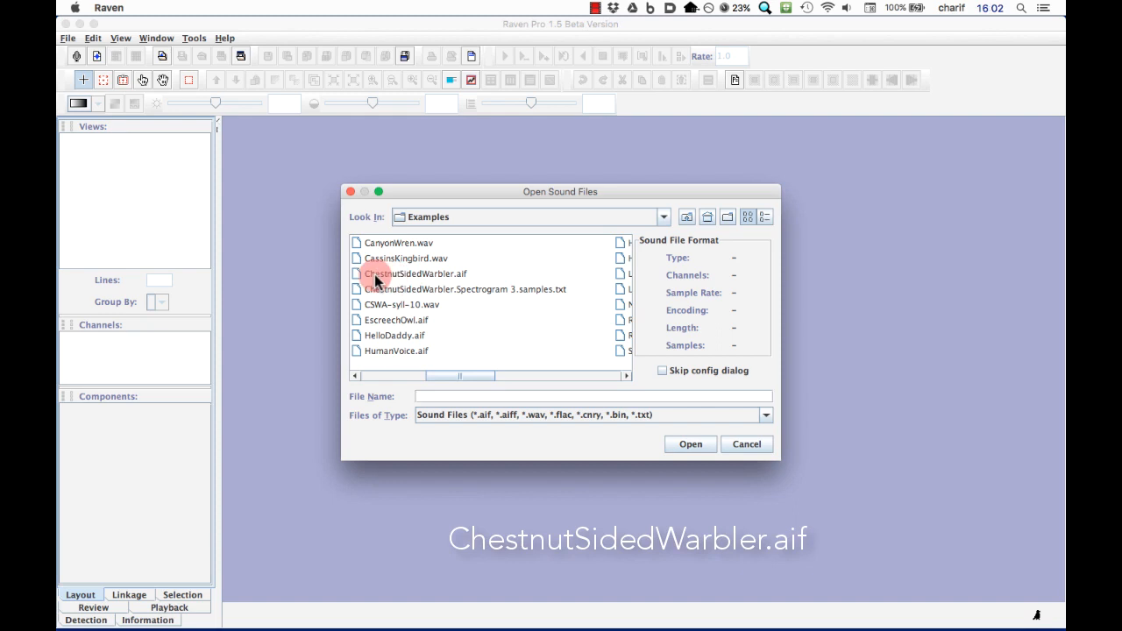
left_click(429, 274)
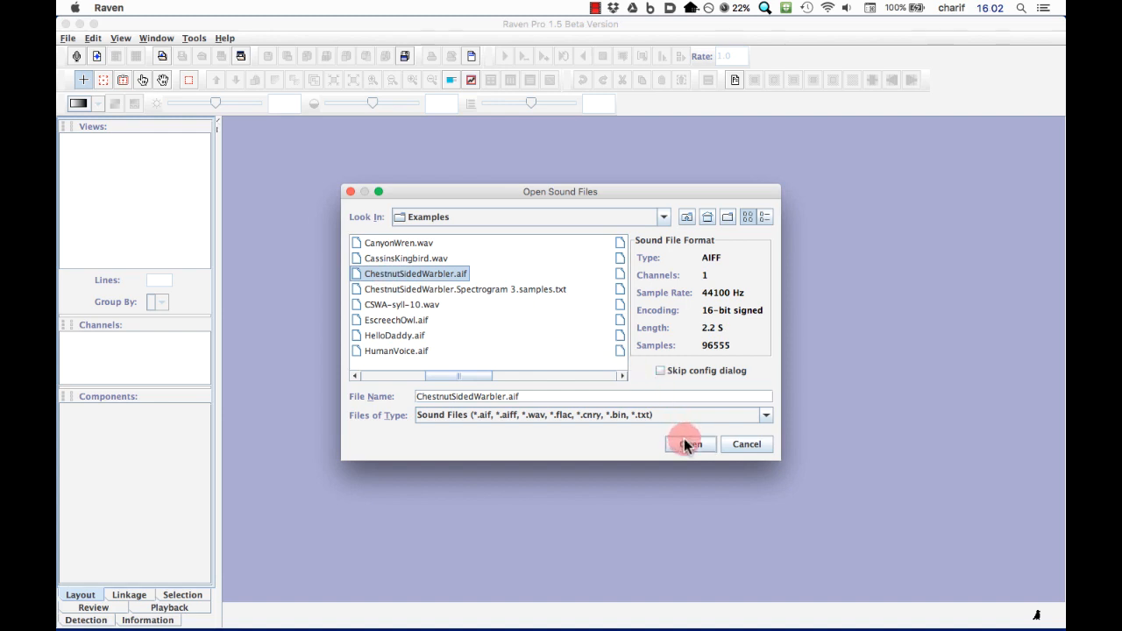
left_click(690, 444)
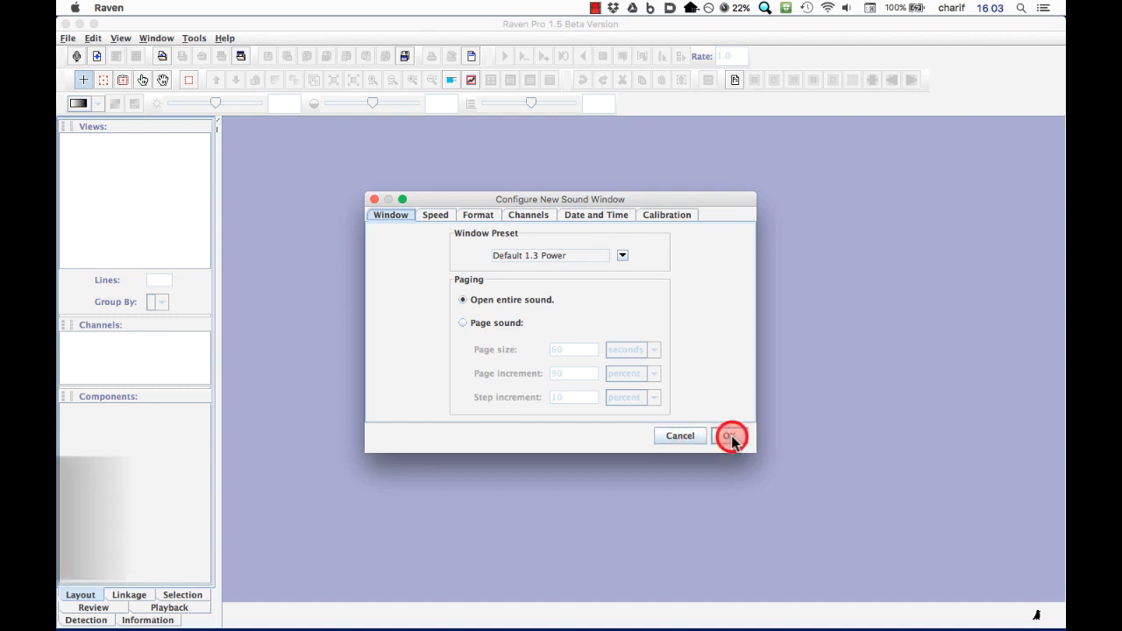
Step: Accept the default Configure New Sound Window settings for the warbler recording
left_click(729, 436)
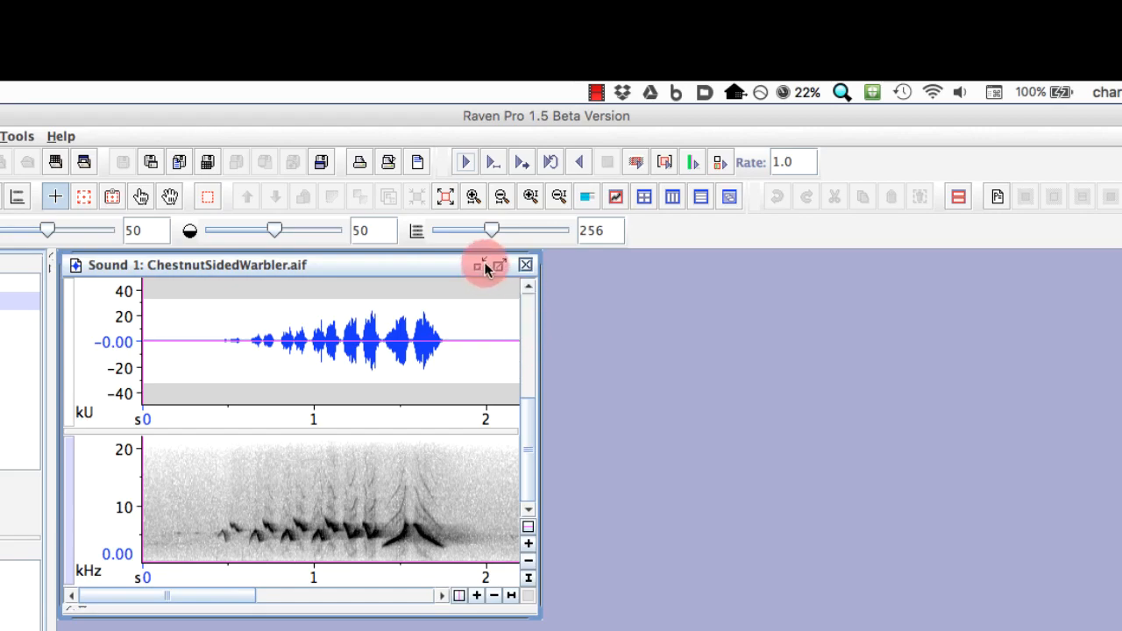
Step: Maximize the ChestnutSidedWarbler.aif sound window to fill the workspace
left_click(482, 265)
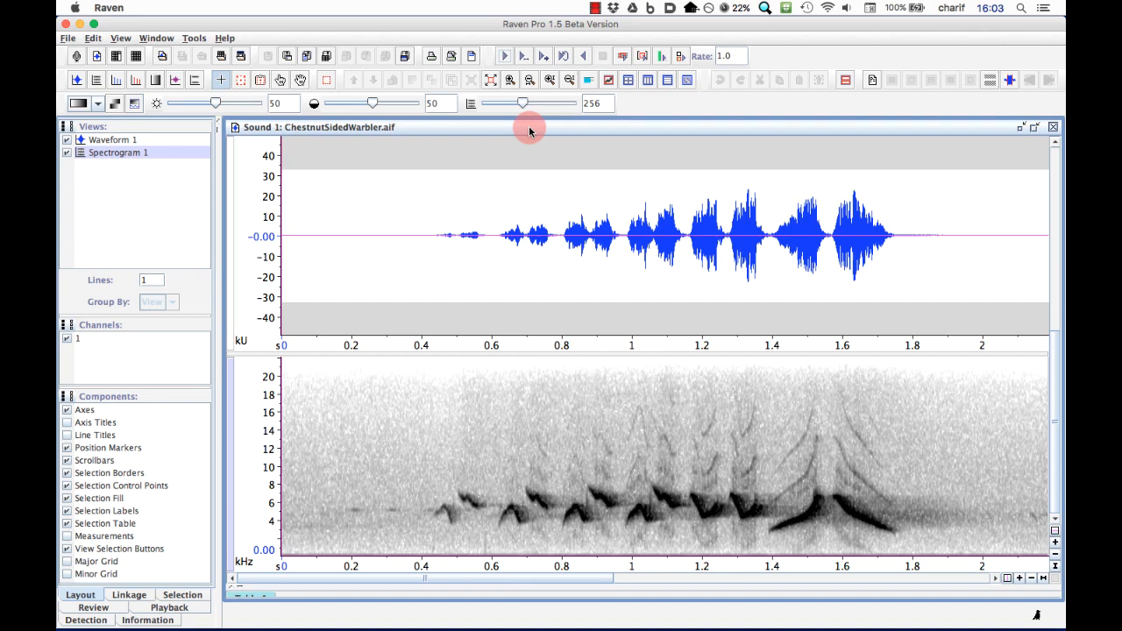
mouse_move(534, 136)
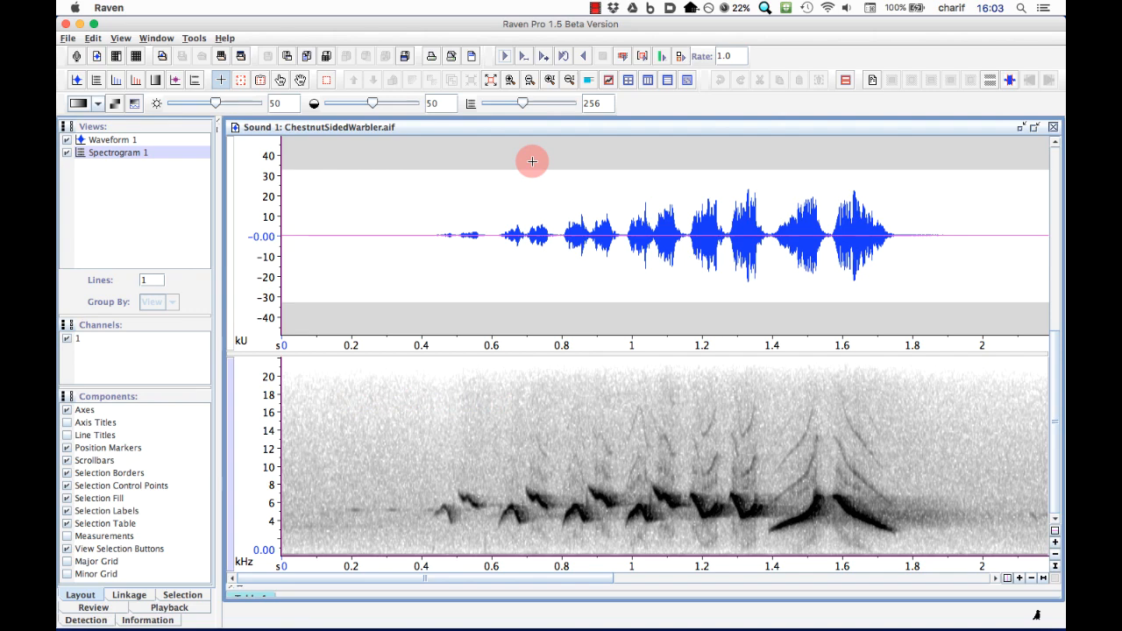
mouse_move(524, 161)
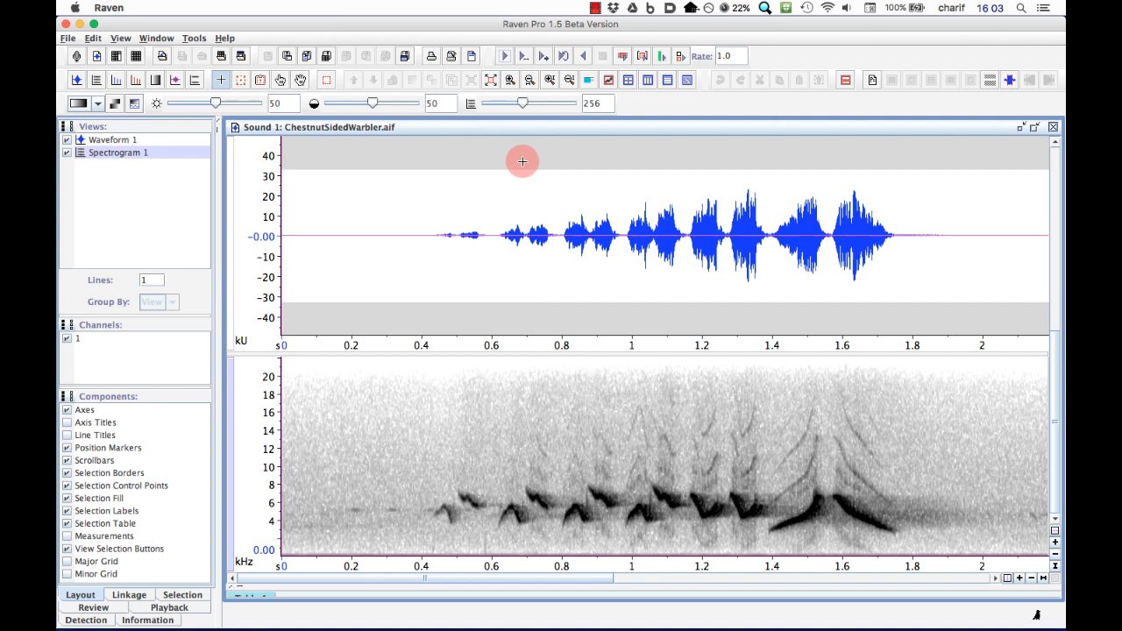
mouse_move(130, 383)
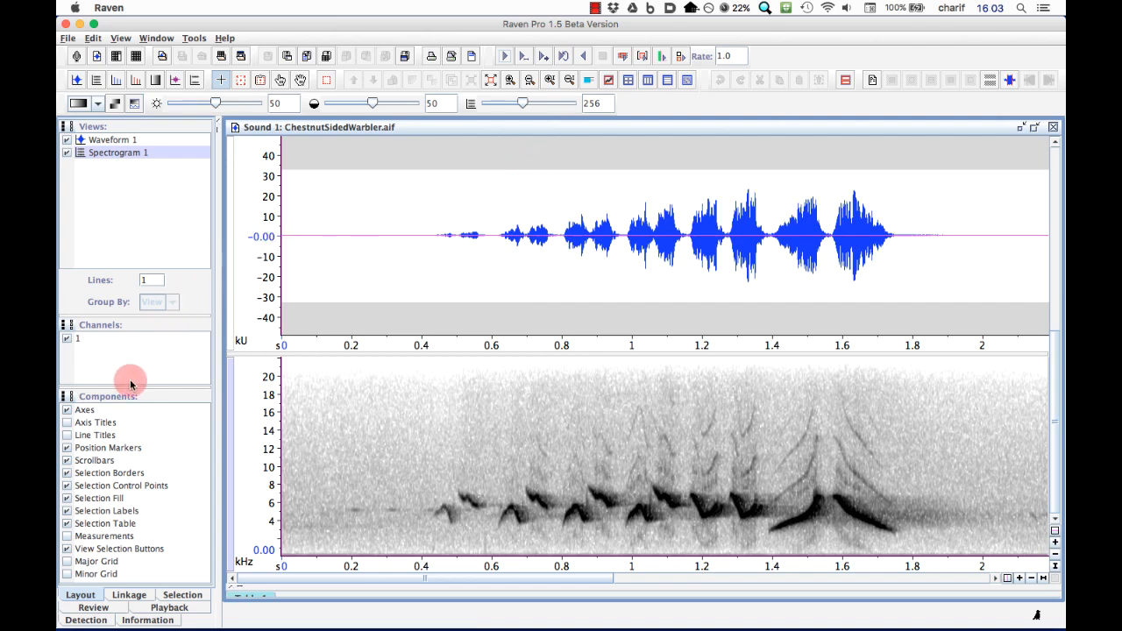
Step: Enable Line Titles and toggle the Waveform 1 and Spectrogram 1 views off and on
left_click(68, 421)
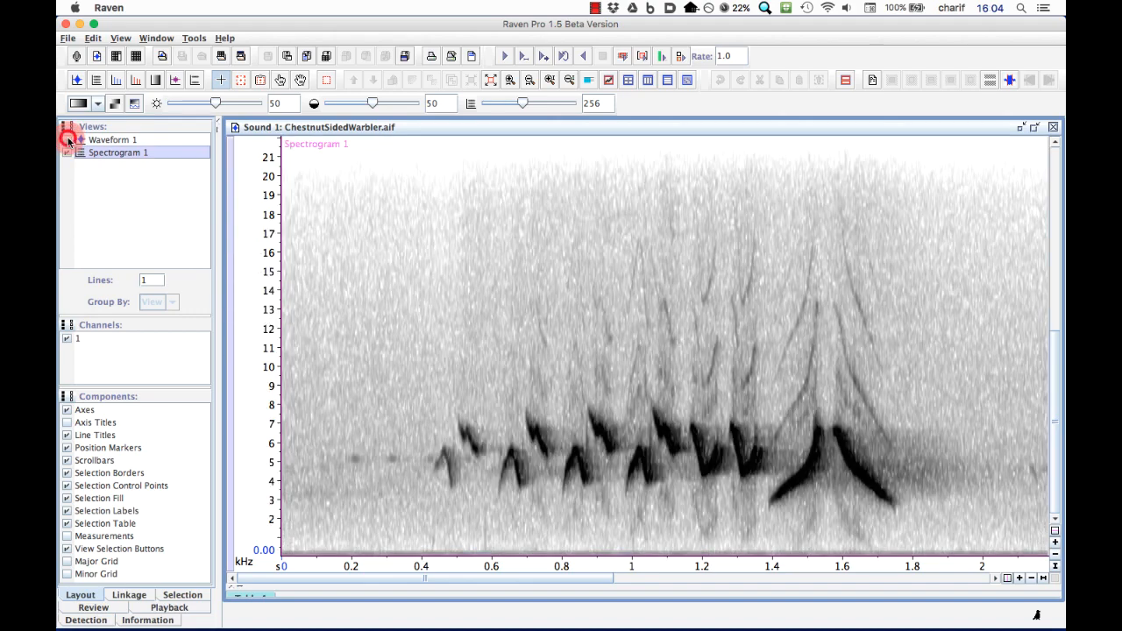
left_click(68, 151)
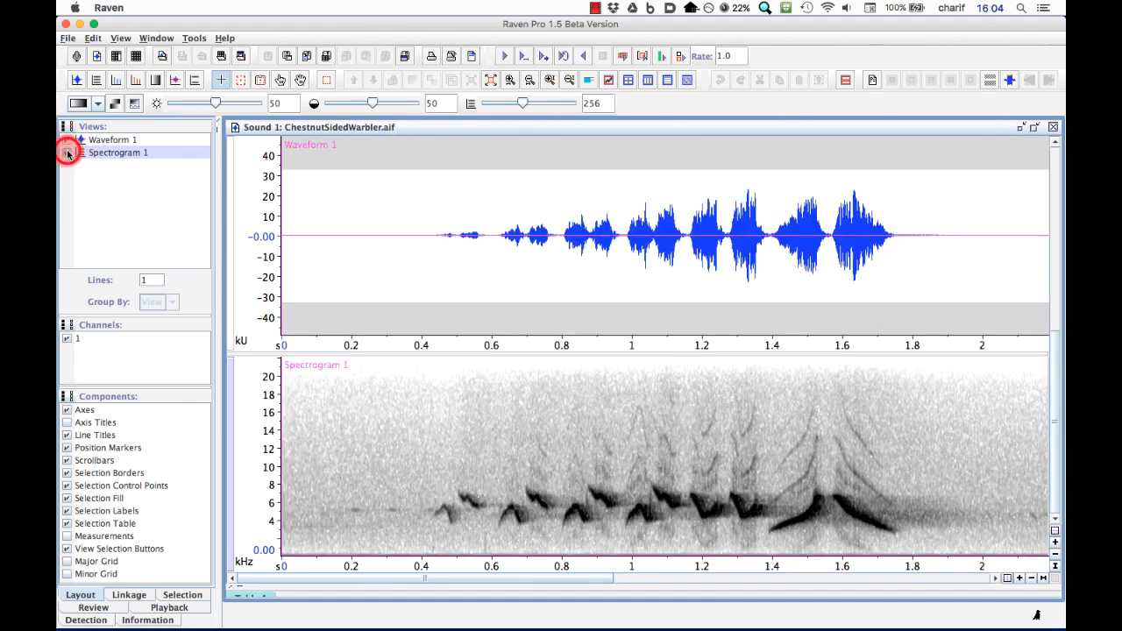
left_click(112, 139)
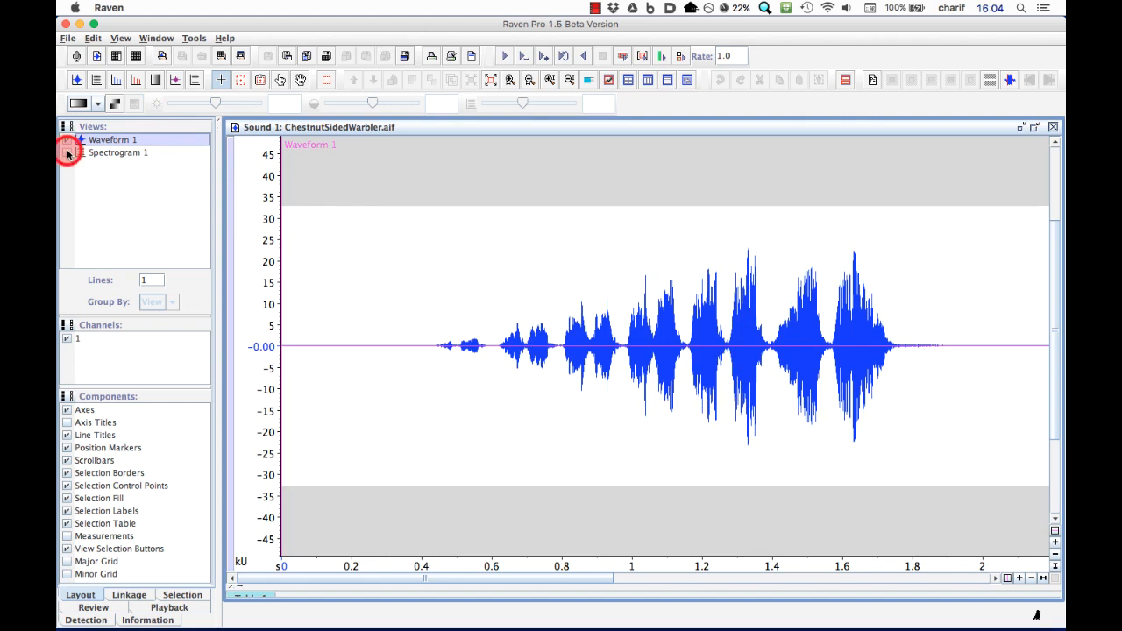
left_click(66, 153)
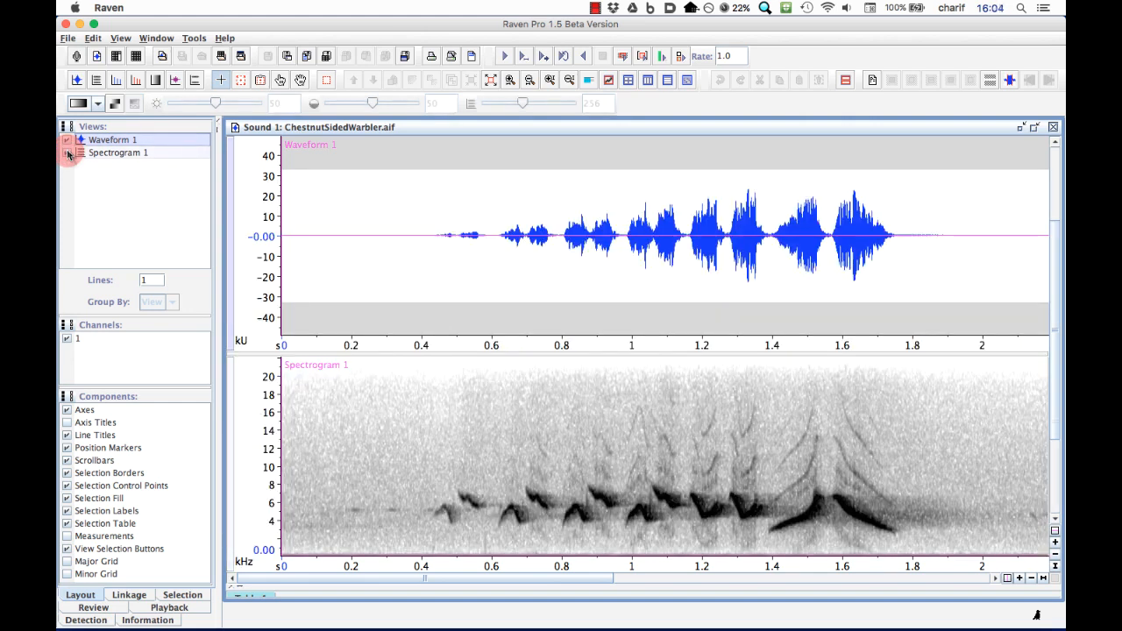
left_click(117, 152)
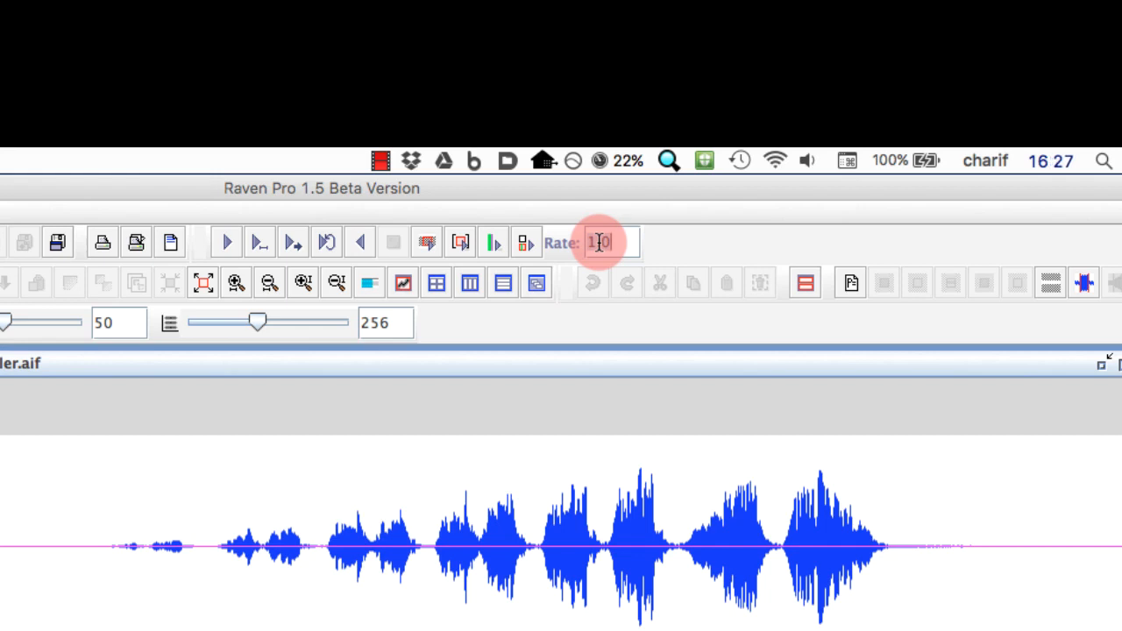
Step: Play the warbler song at a 0.25 playback rate
type(".25")
key("enter")
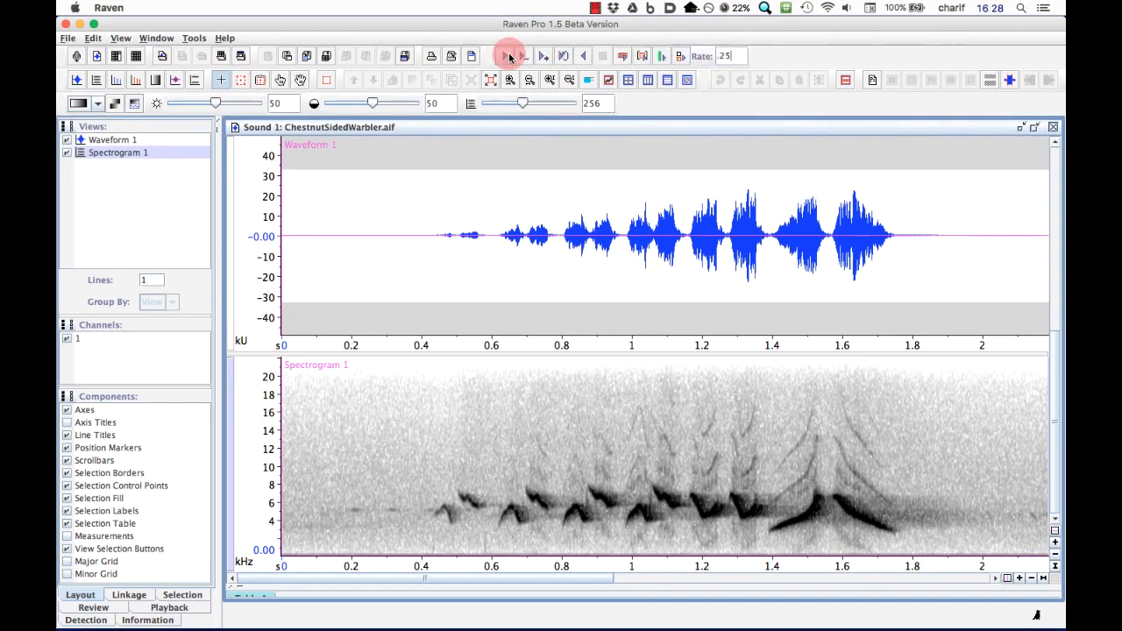
left_click(504, 56)
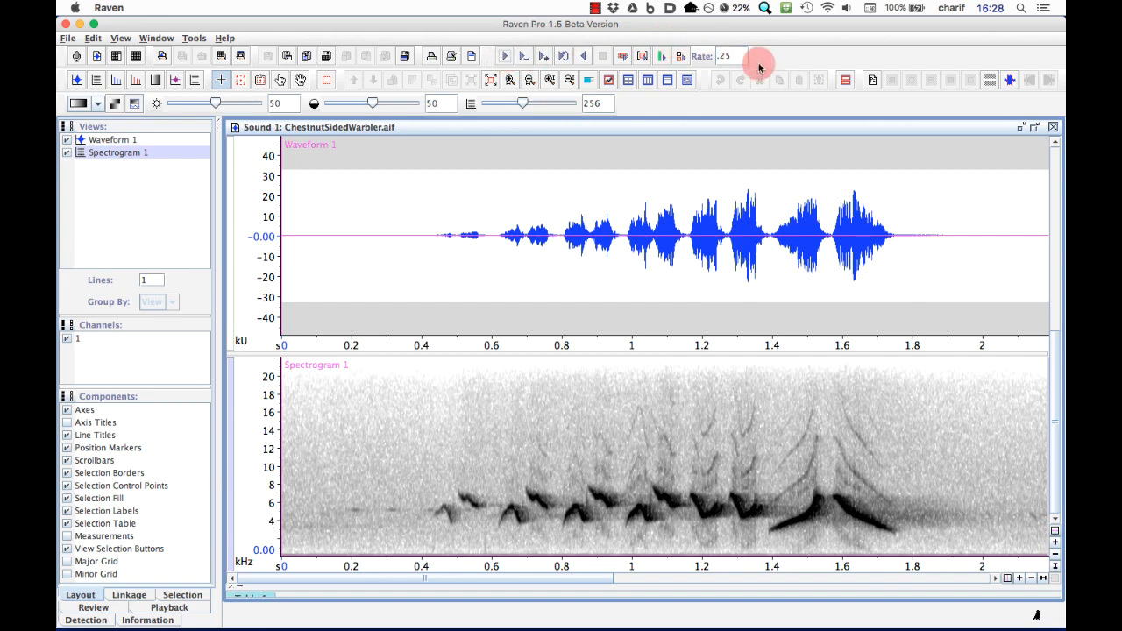
left_click(723, 55)
type("1")
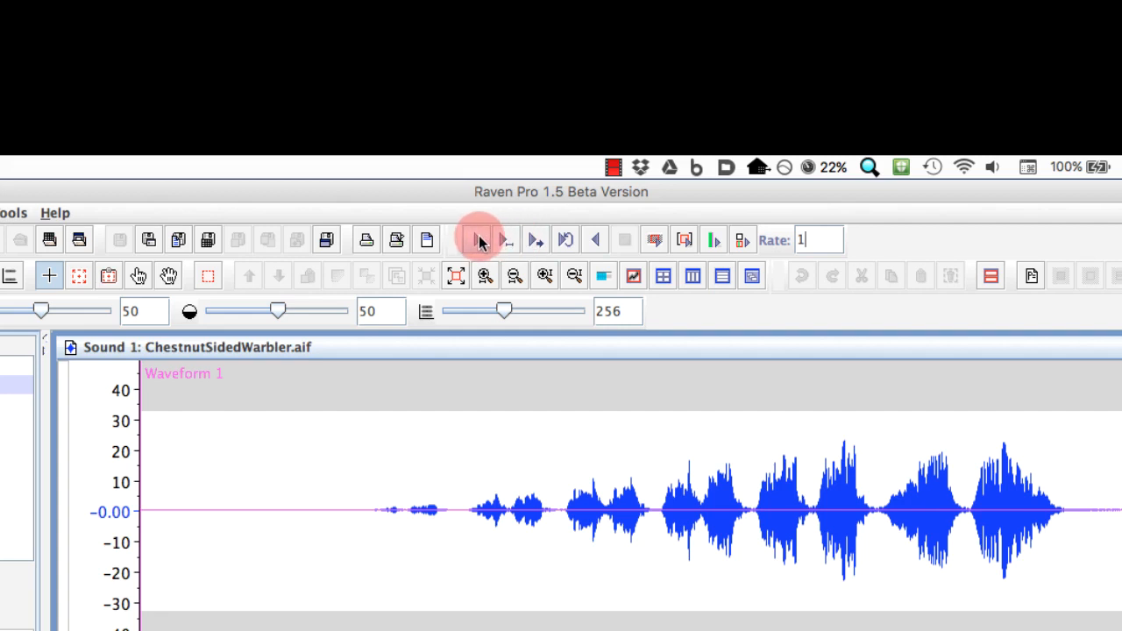
mouse_move(480, 239)
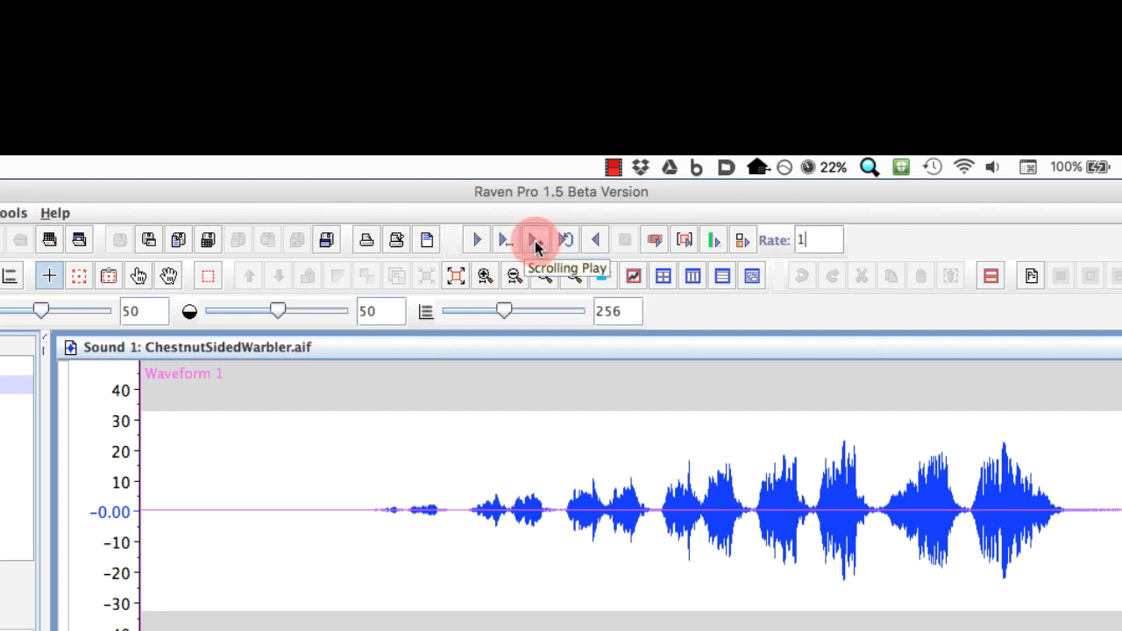
mouse_move(574, 276)
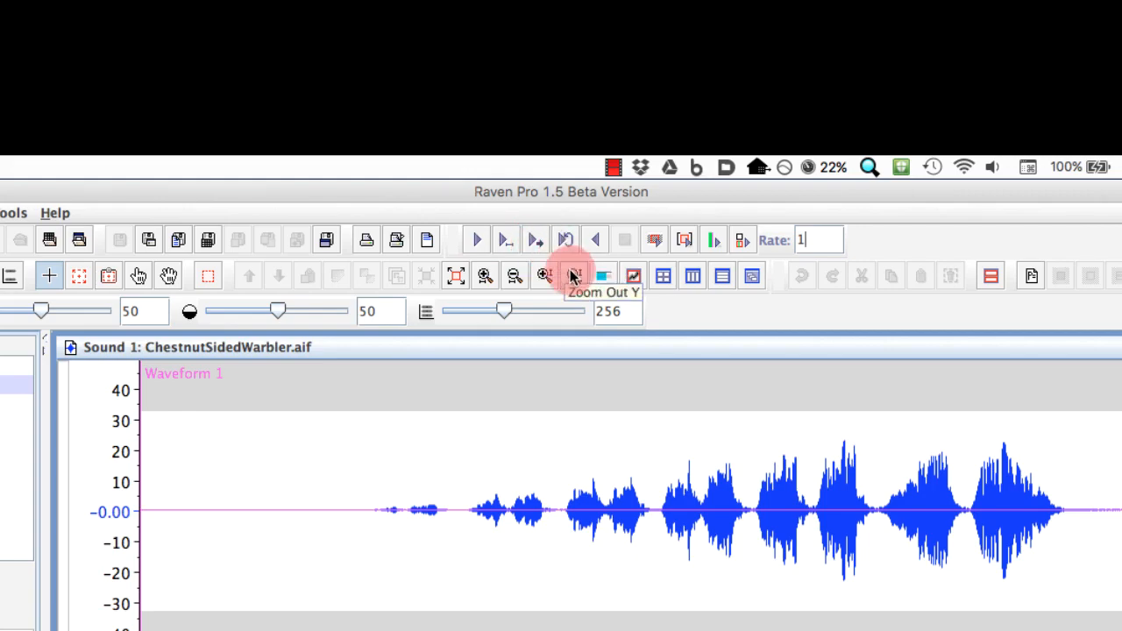
mouse_move(694, 276)
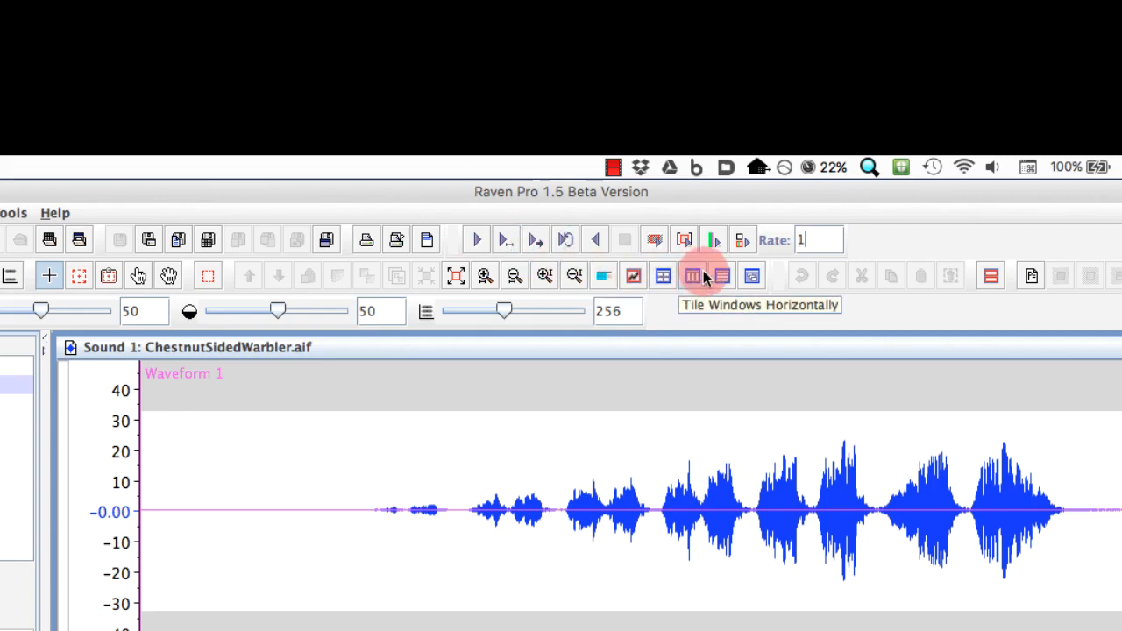
Step: Set the playback rate back to 1.0 for normal-speed listening
left_click(693, 275)
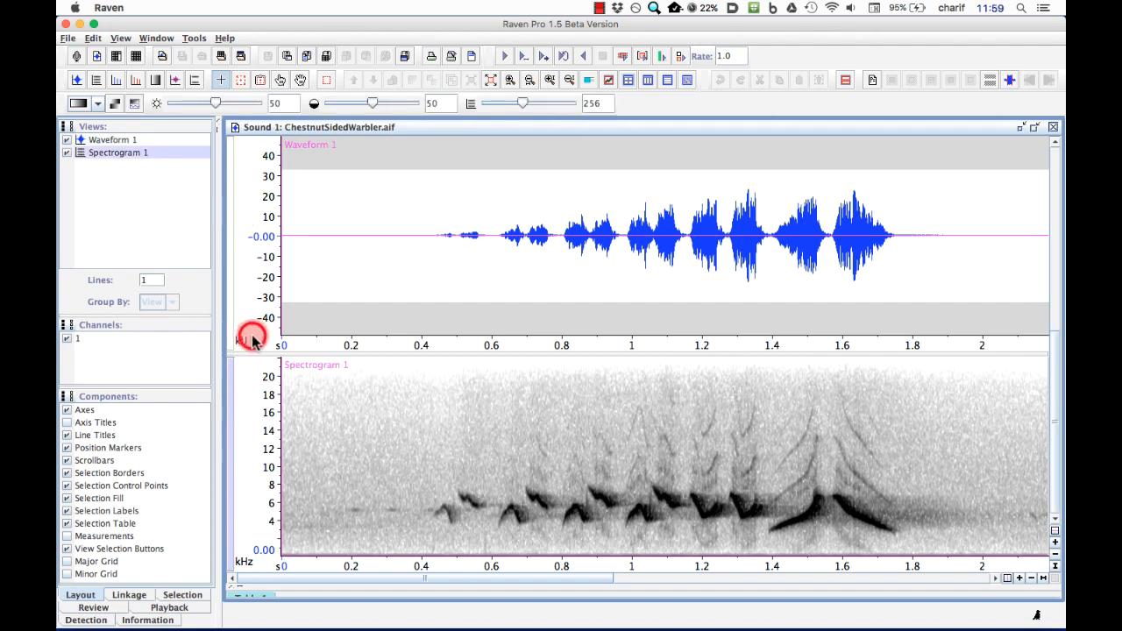
mouse_move(253, 392)
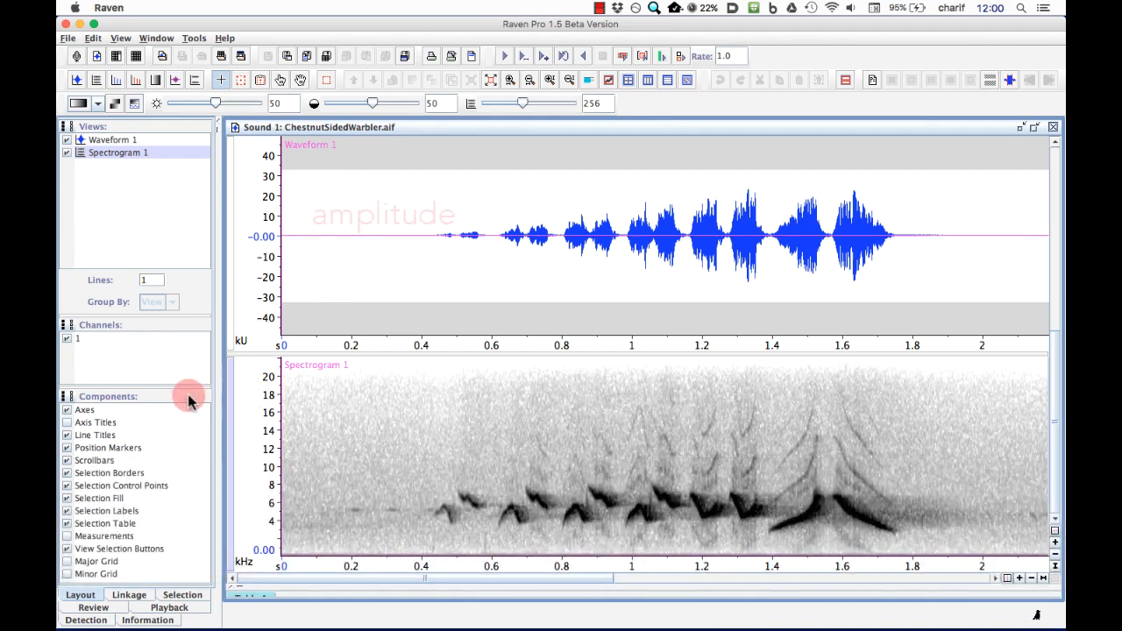
left_click(112, 140)
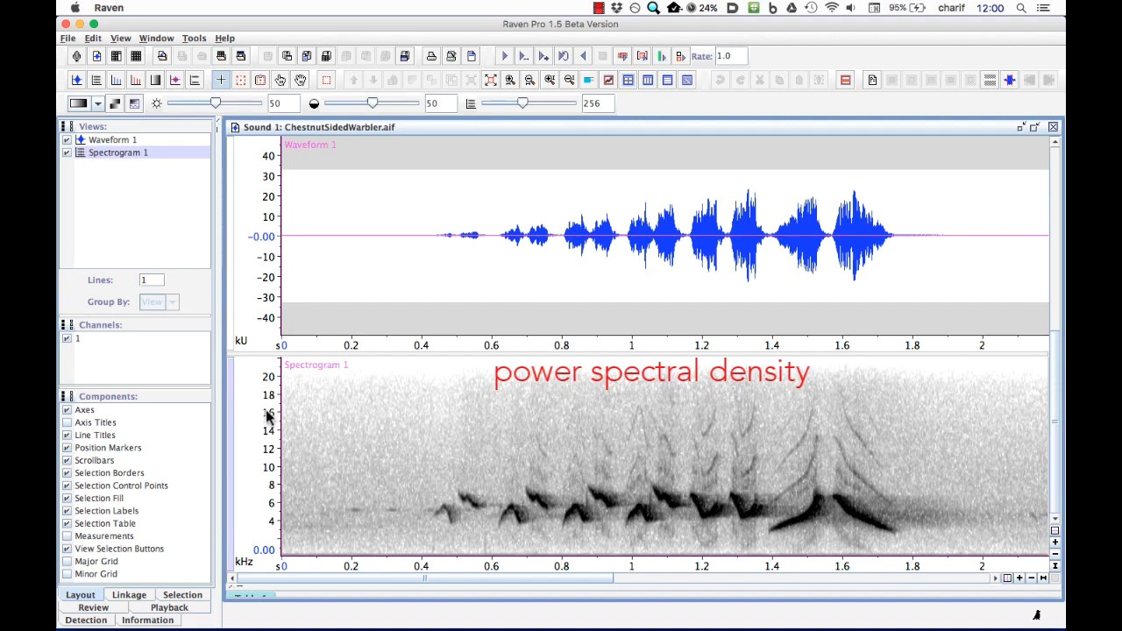
mouse_move(383, 508)
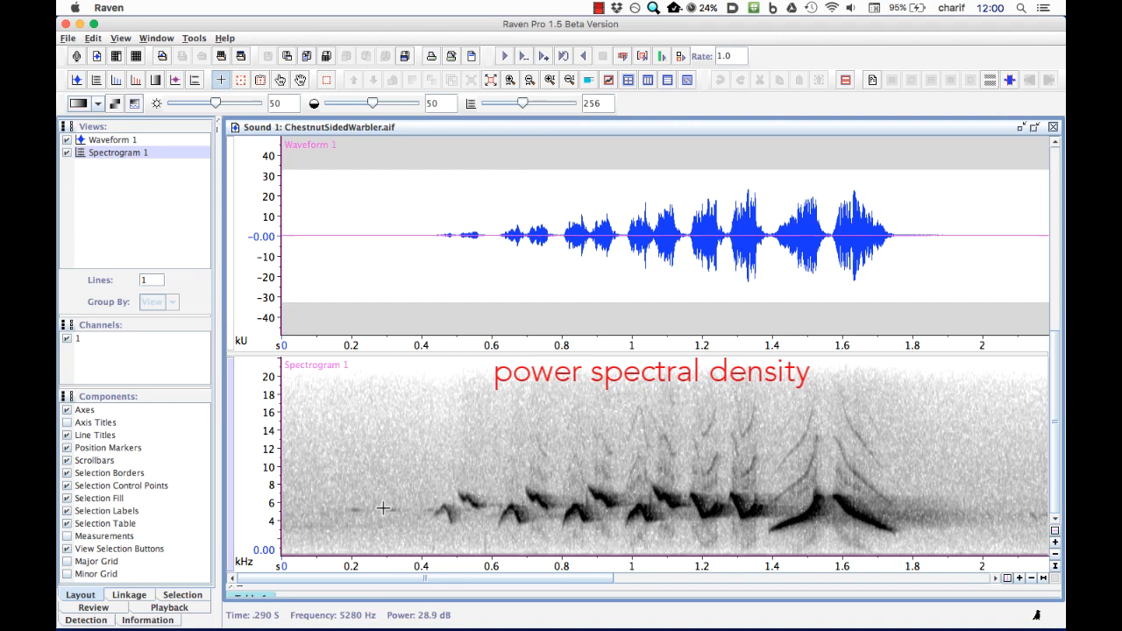
mouse_move(368, 462)
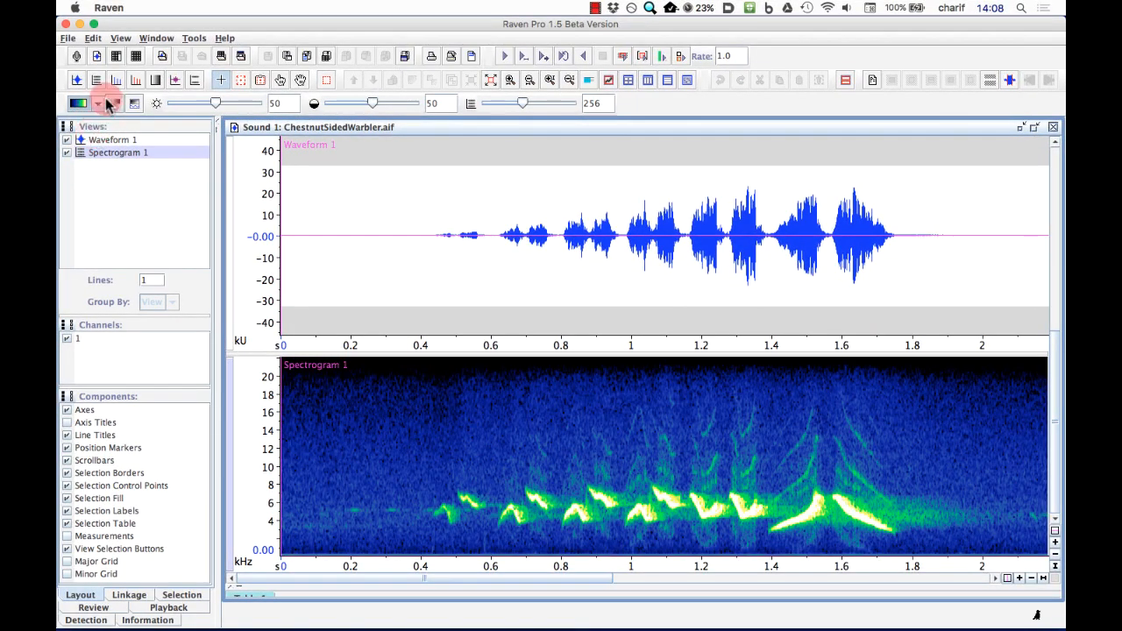
Step: Try the red-yellow heat colour map, settle on grayscale, and toggle inversion on and off
left_click(97, 104)
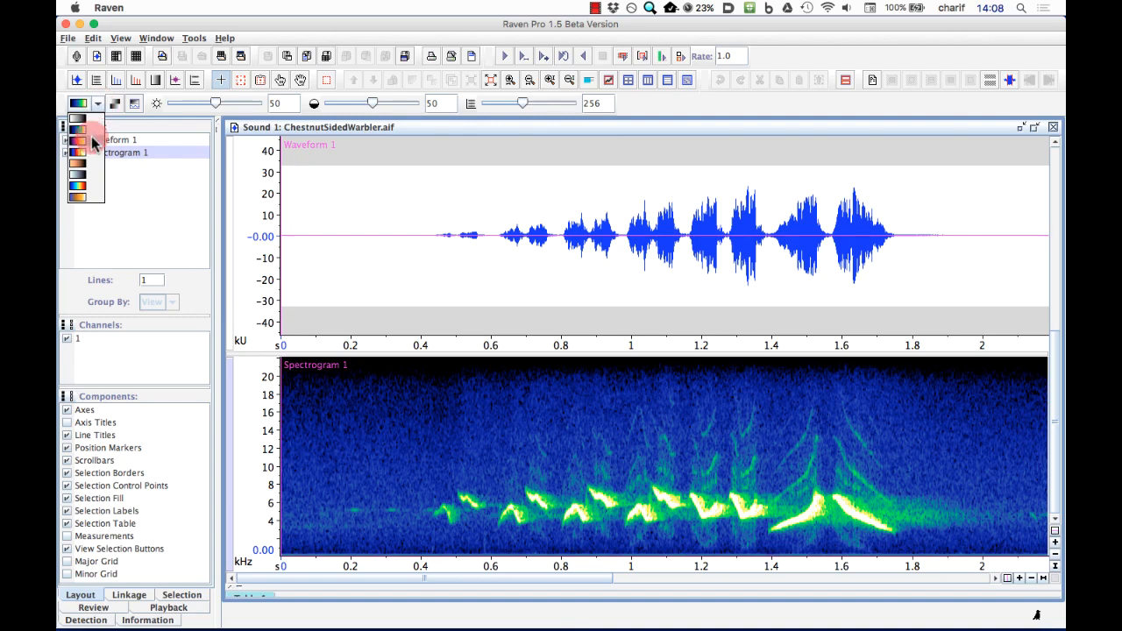
left_click(79, 184)
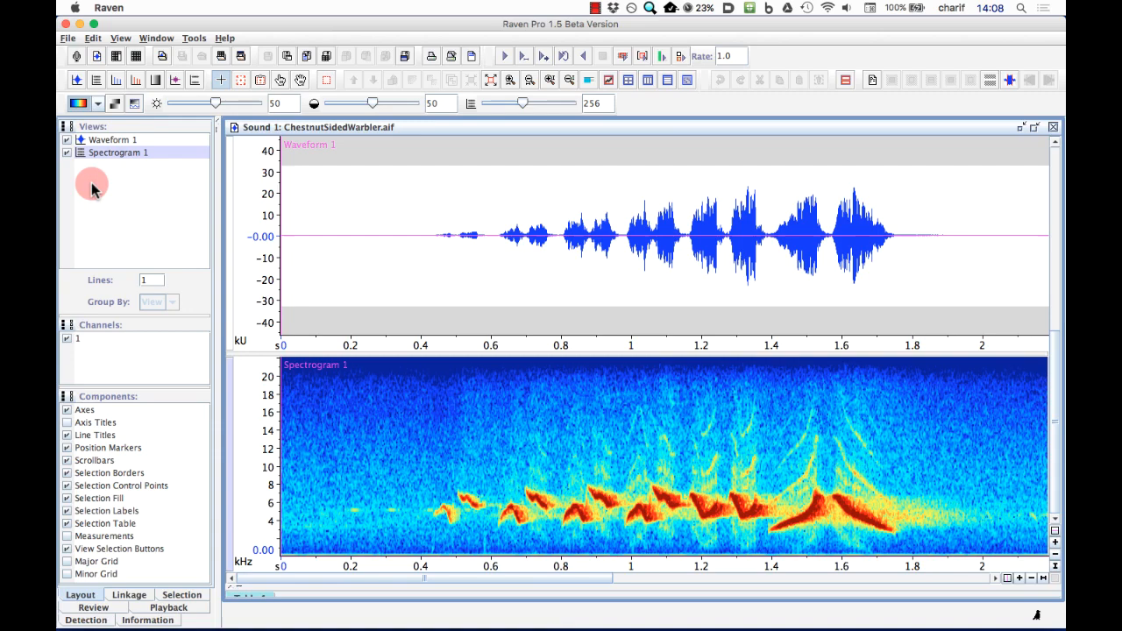
left_click(88, 103)
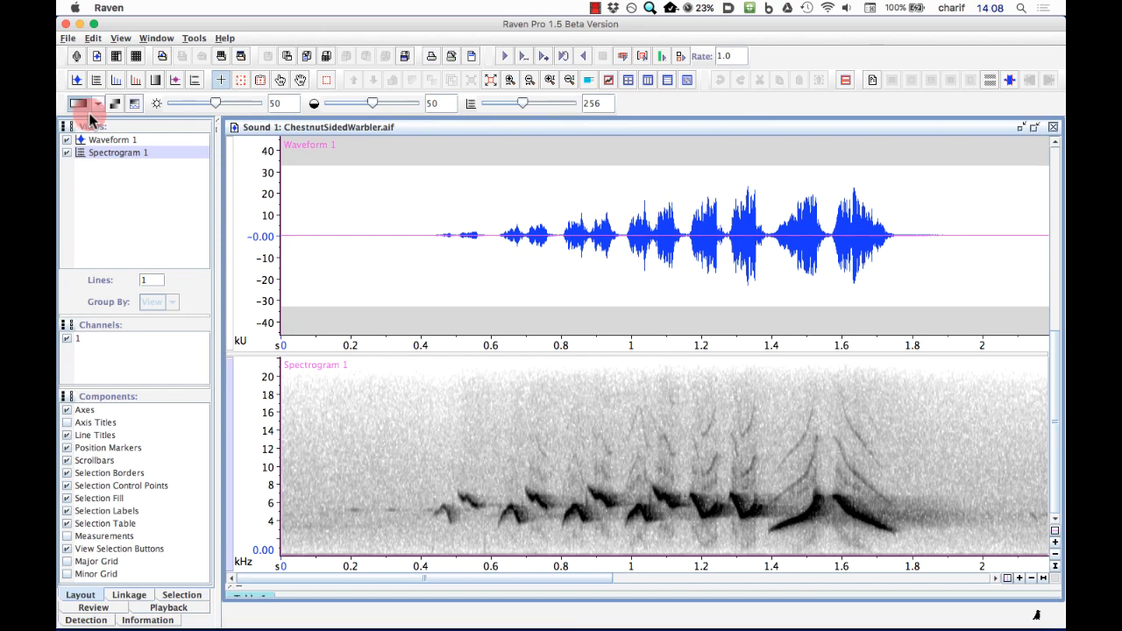
left_click(115, 103)
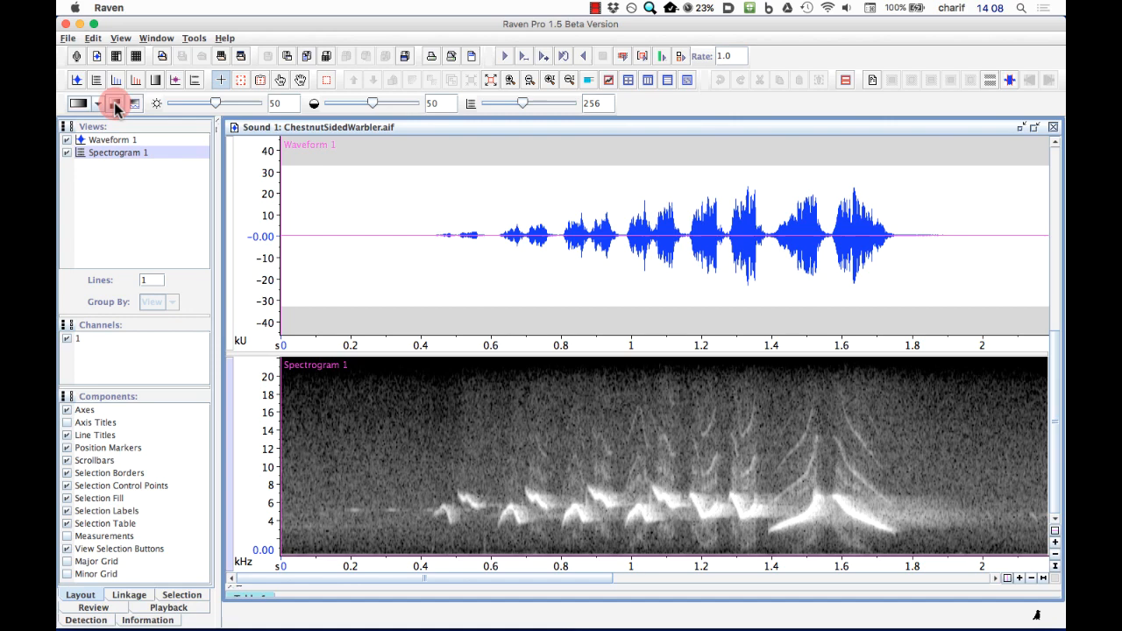
left_click(115, 103)
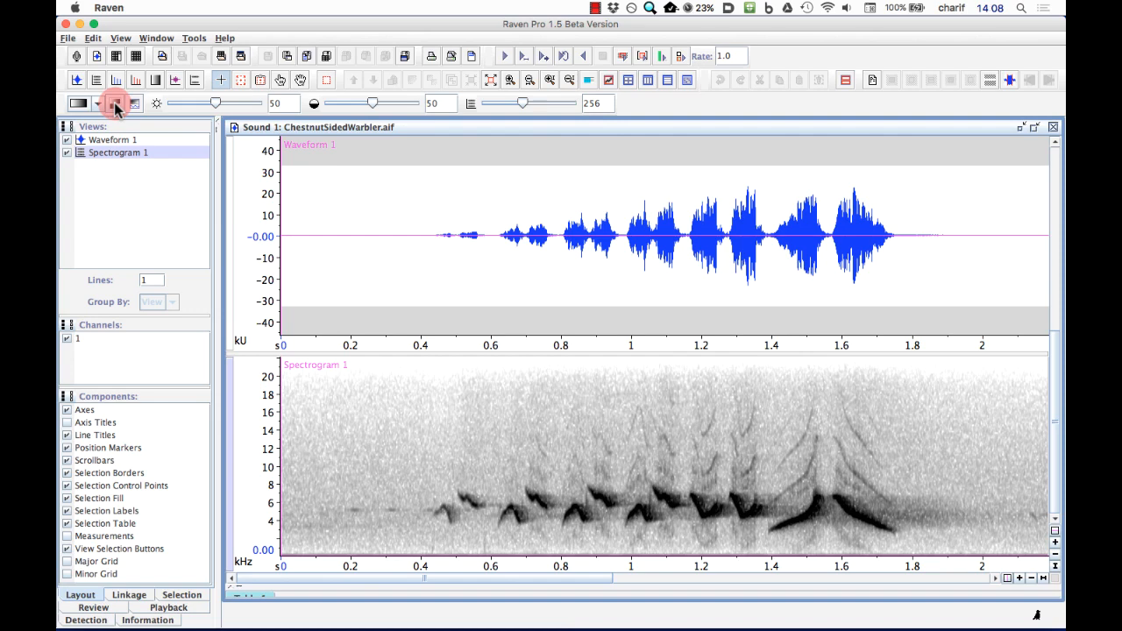
mouse_move(115, 103)
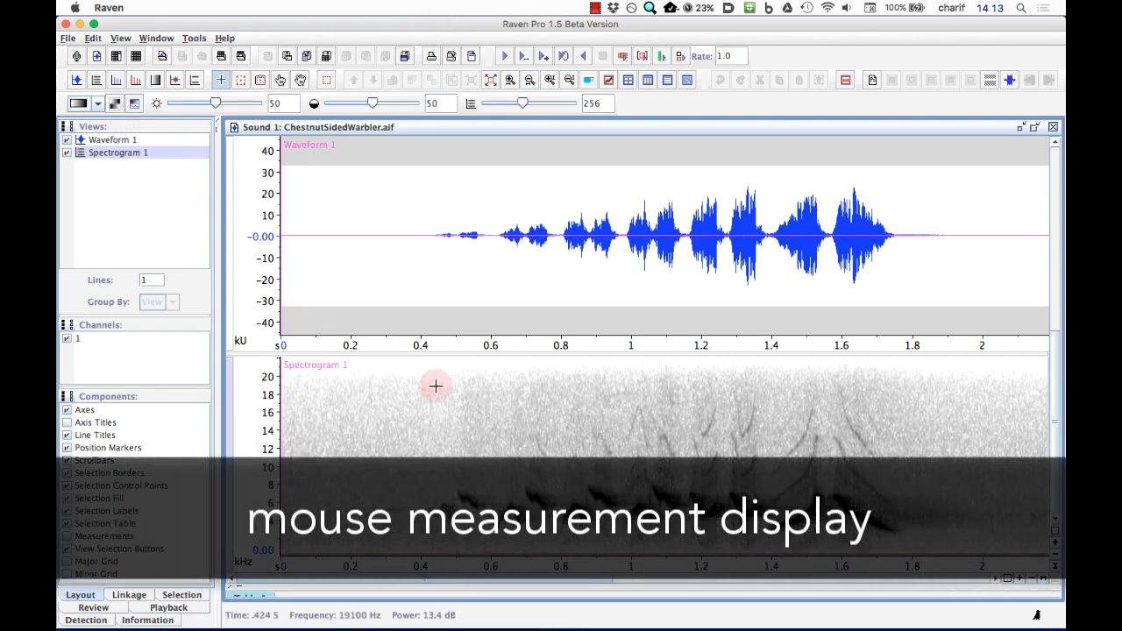
mouse_move(612, 422)
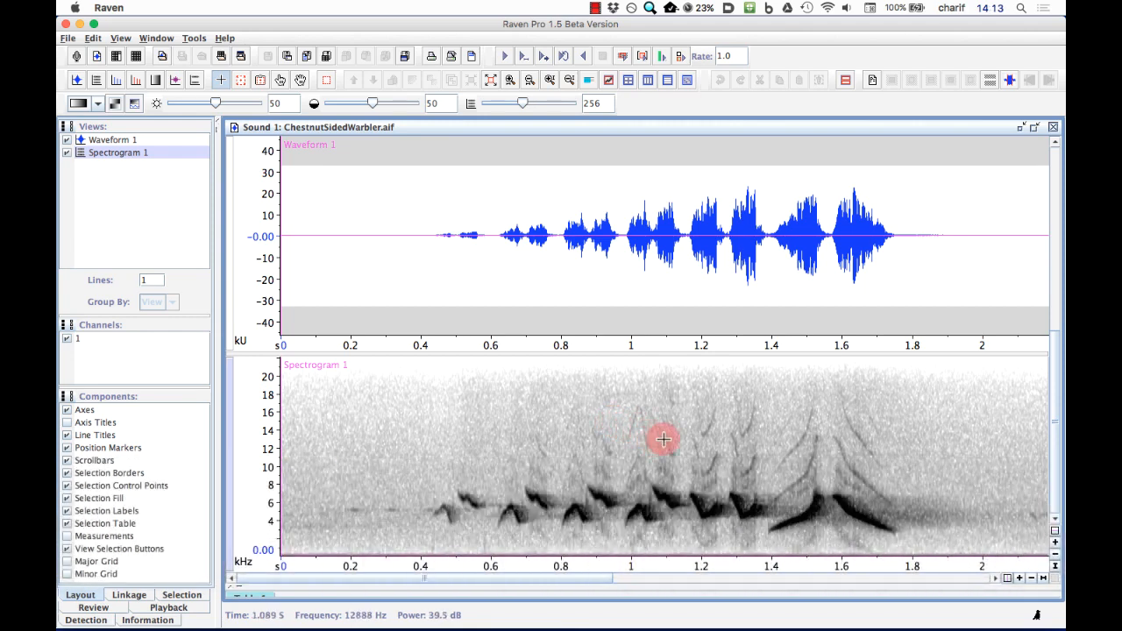
mouse_move(798, 456)
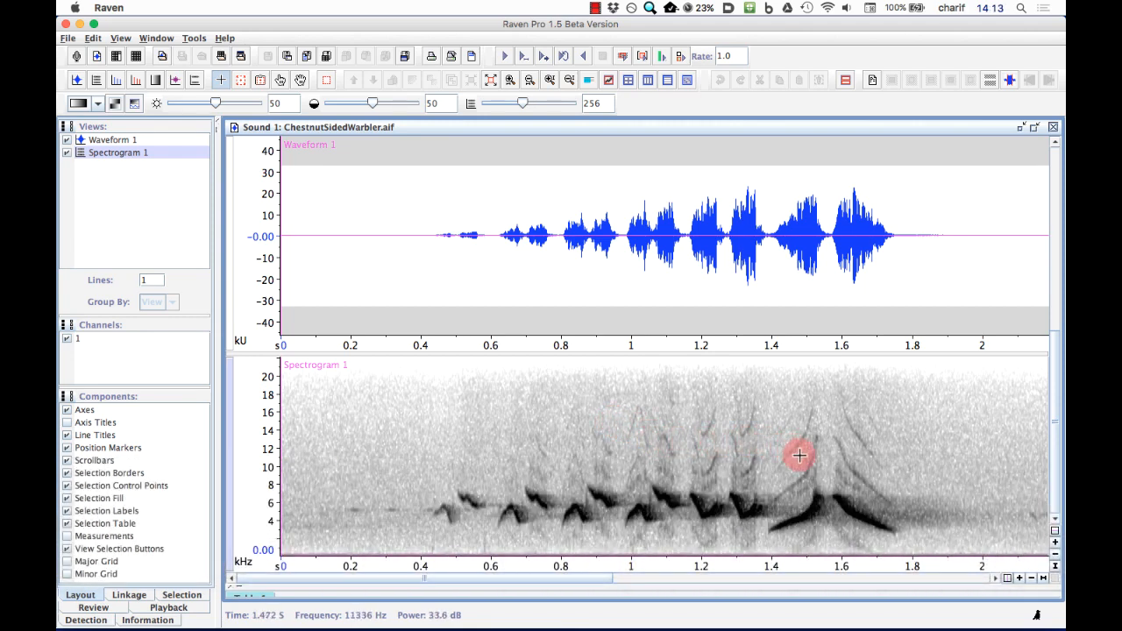
mouse_move(884, 466)
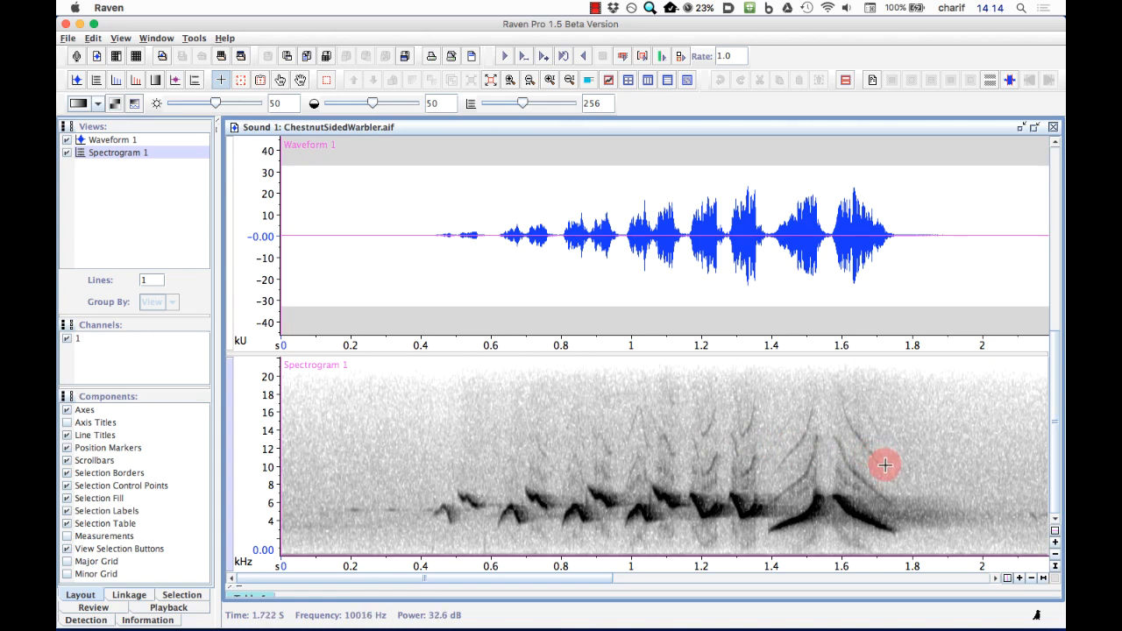
mouse_move(852, 502)
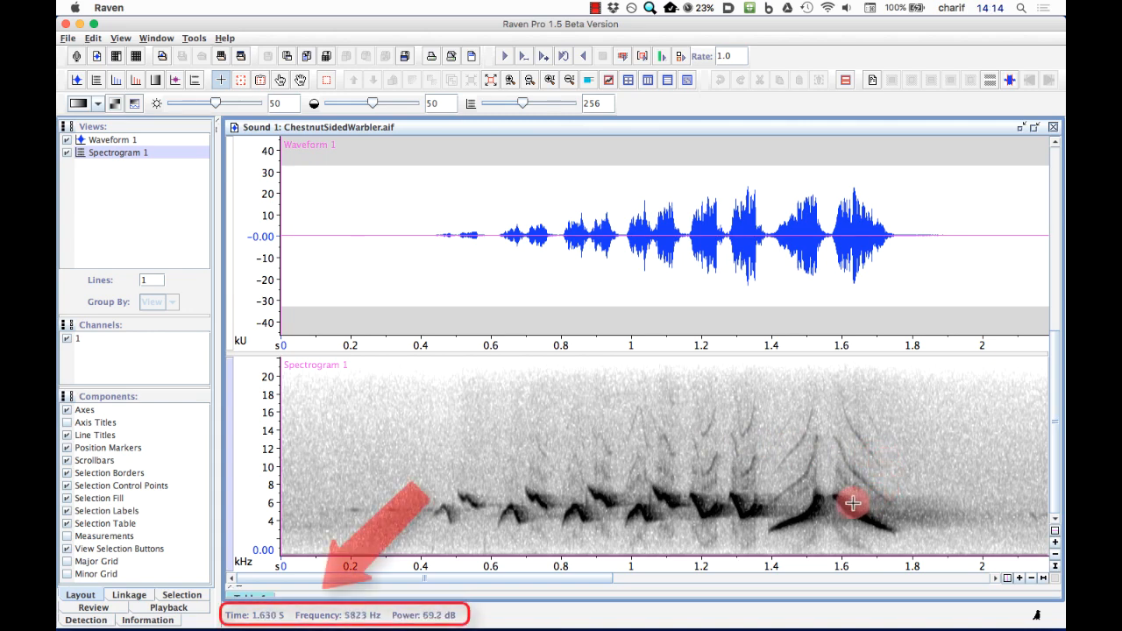
mouse_move(832, 515)
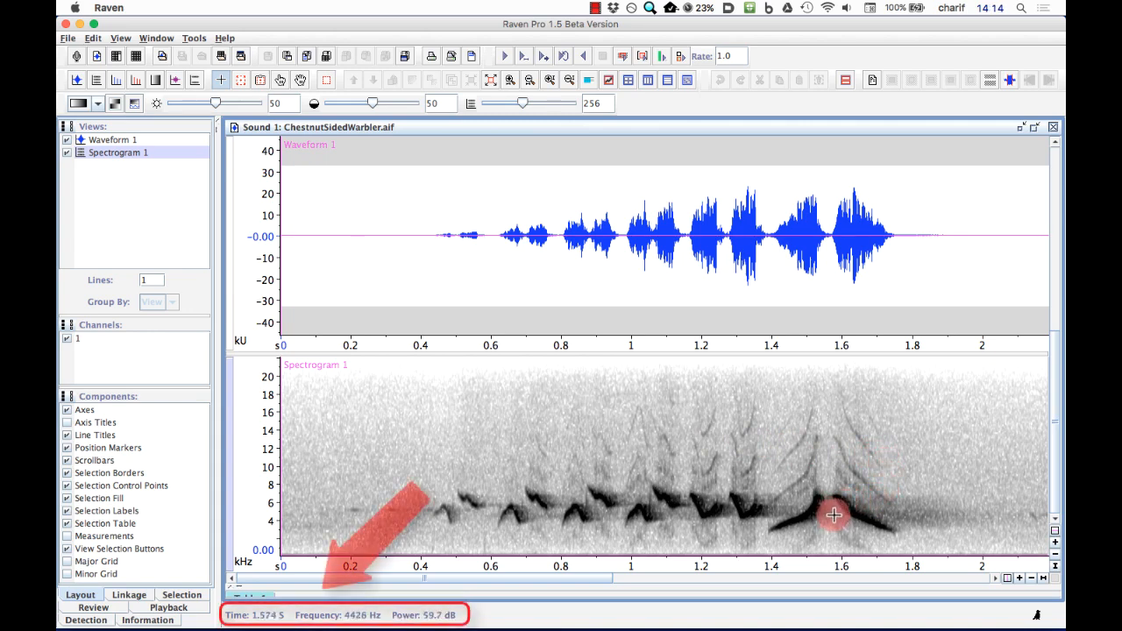
mouse_move(914, 455)
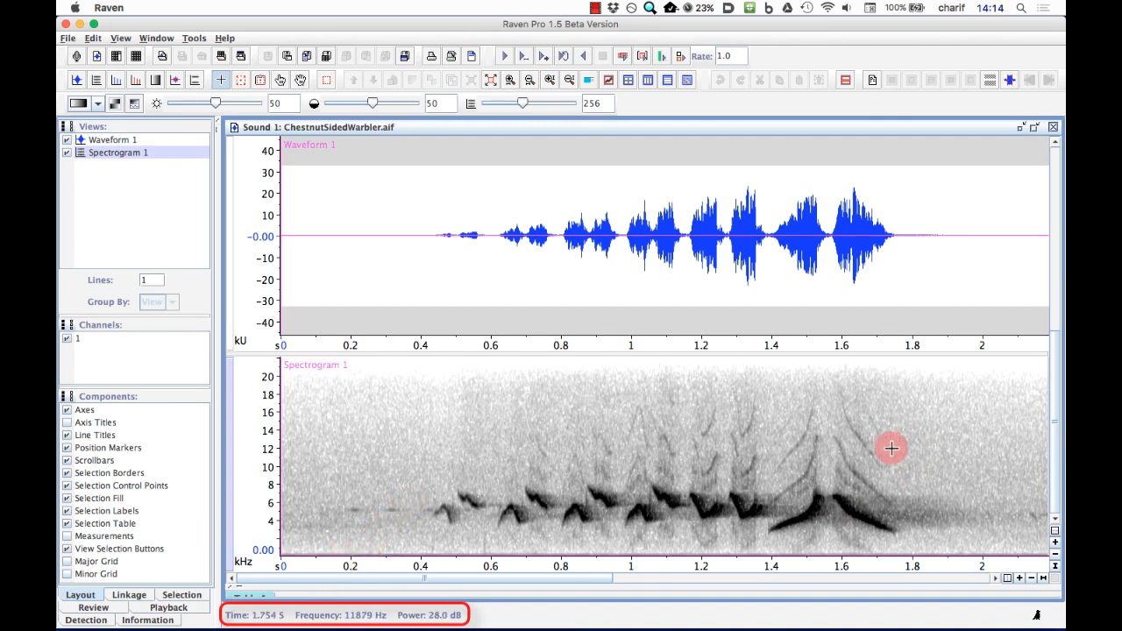
mouse_move(877, 459)
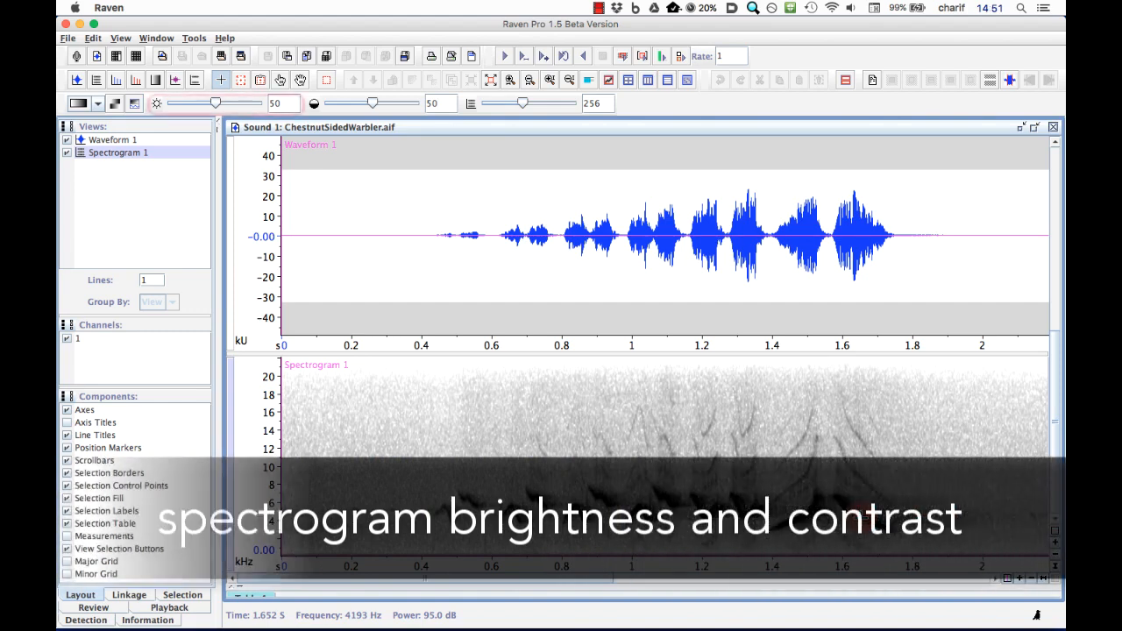
Step: Adjust spectrogram brightness to about 74 and contrast to about 53
left_click_drag(215, 103, 237, 103)
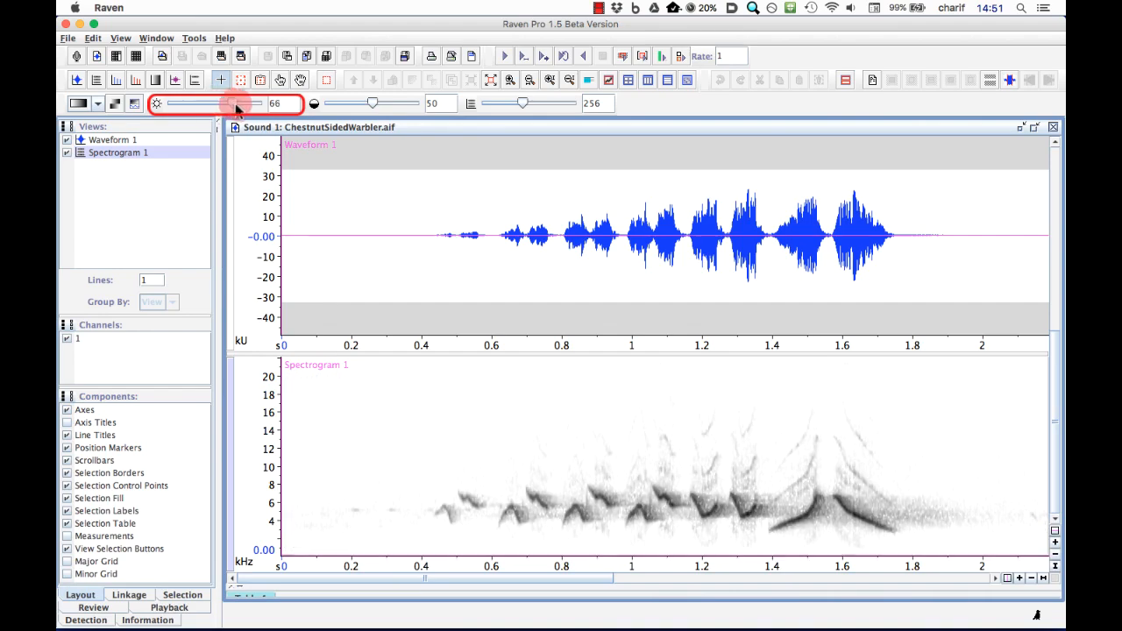
left_click_drag(235, 103, 210, 102)
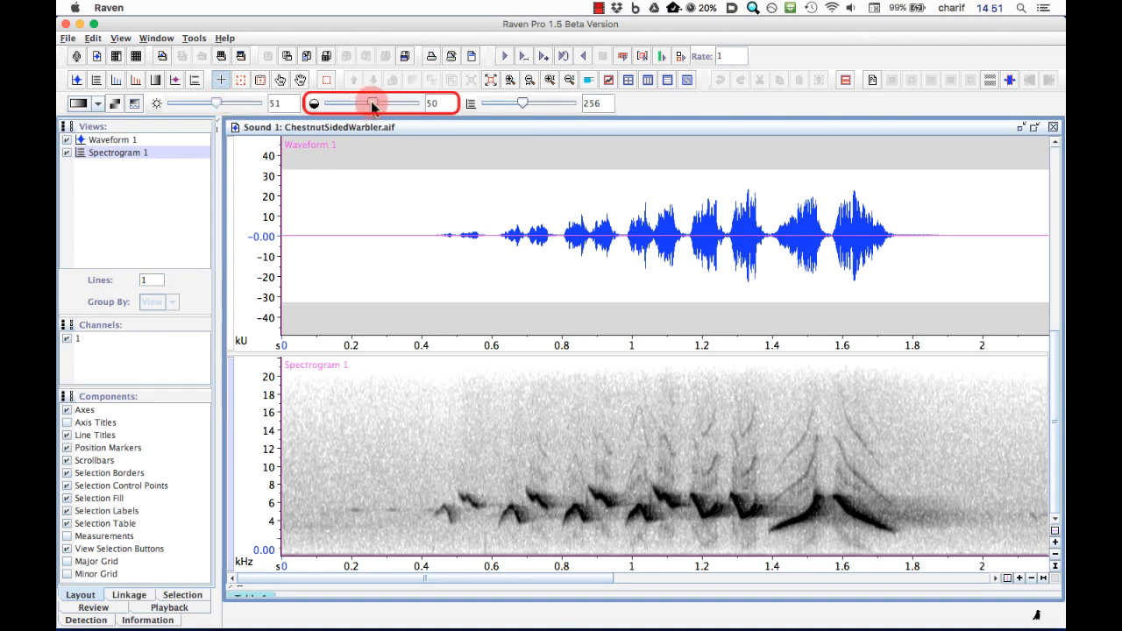
left_click_drag(371, 104, 403, 103)
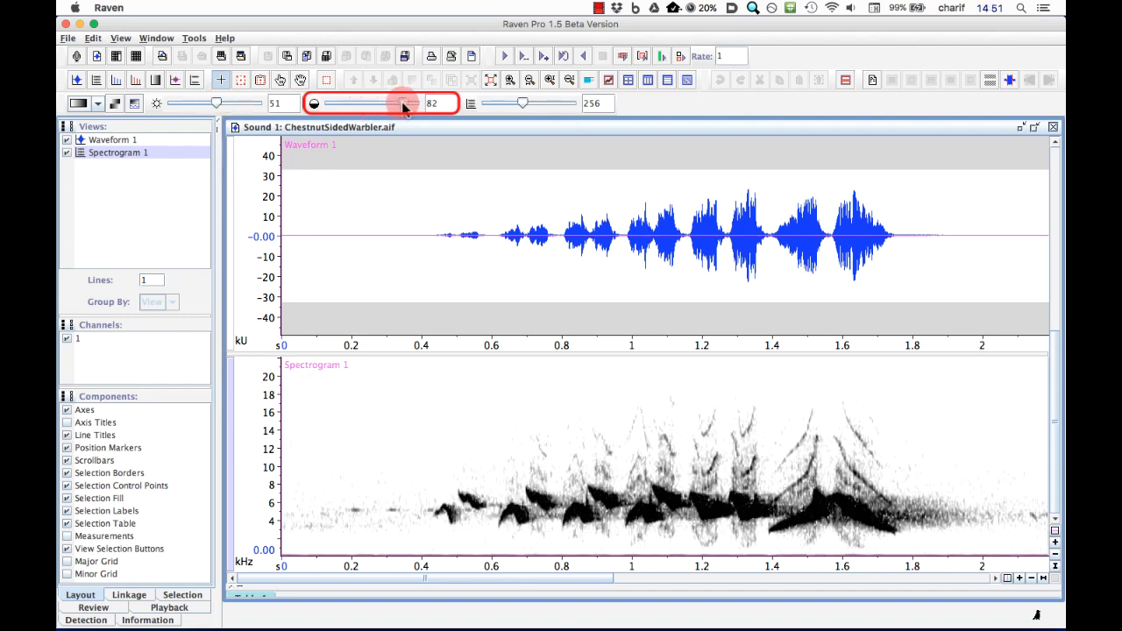
left_click_drag(403, 104, 368, 104)
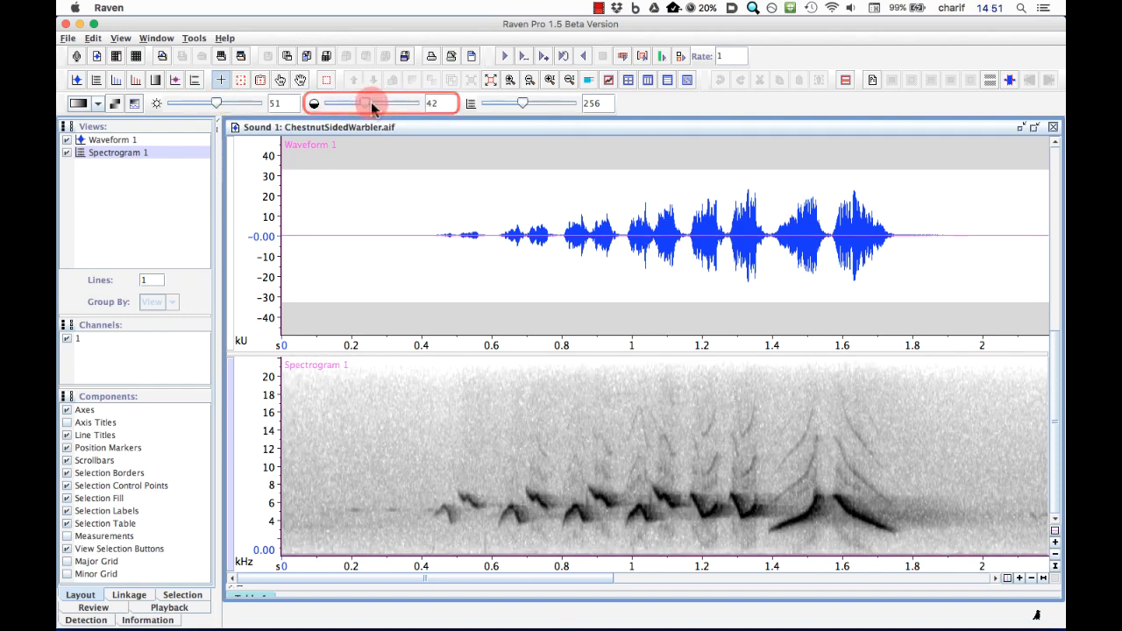
left_click_drag(359, 102, 372, 103)
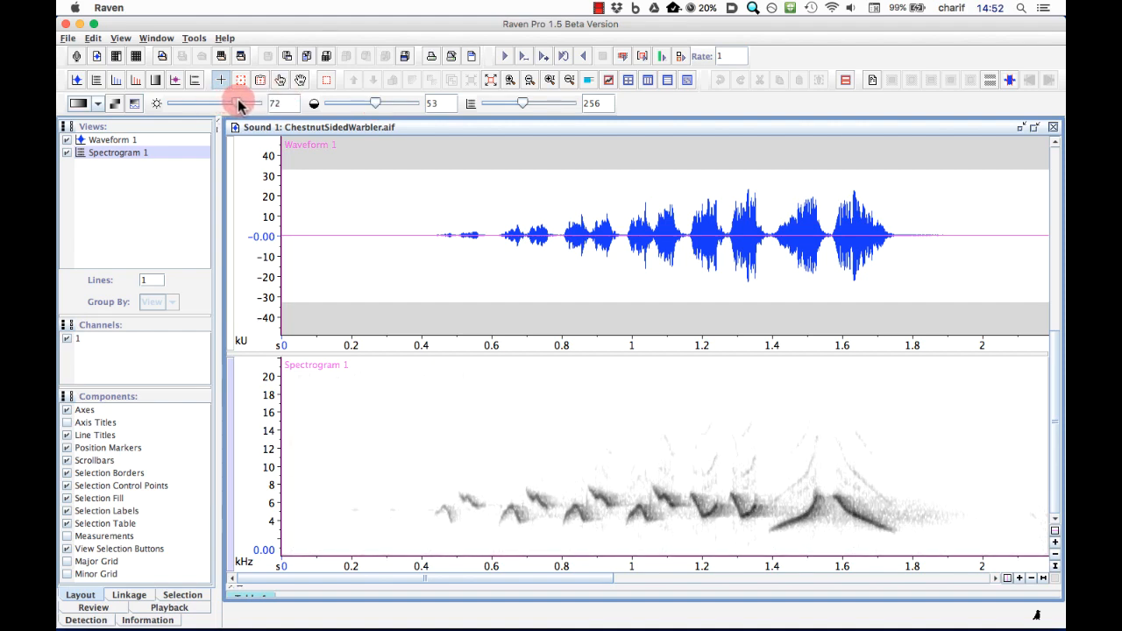
left_click_drag(236, 102, 373, 102)
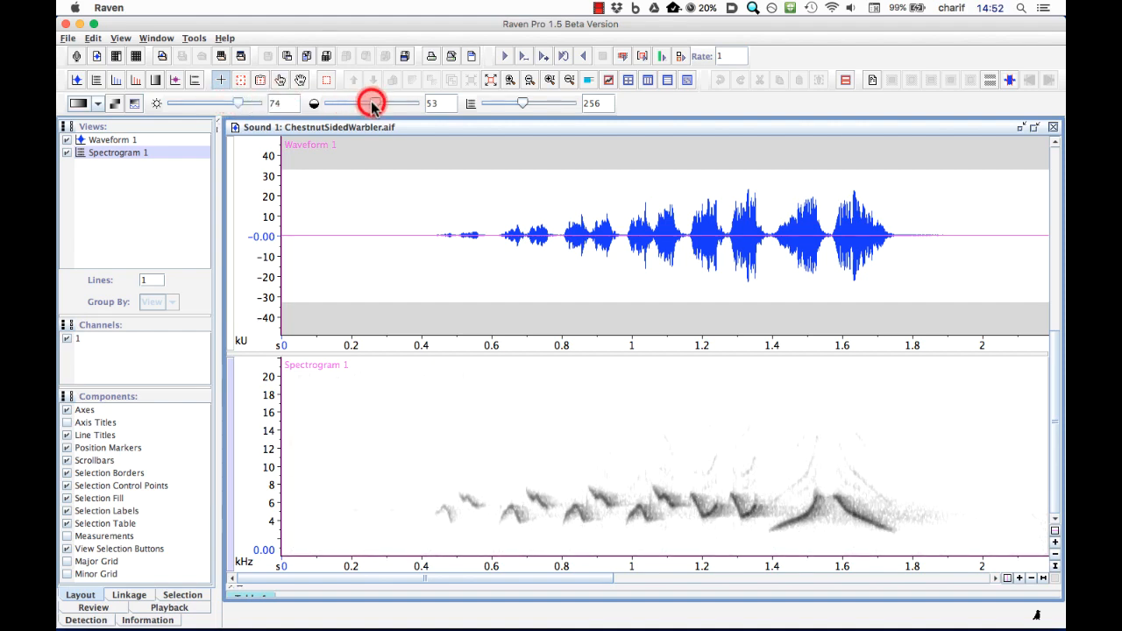
left_click_drag(372, 103, 381, 103)
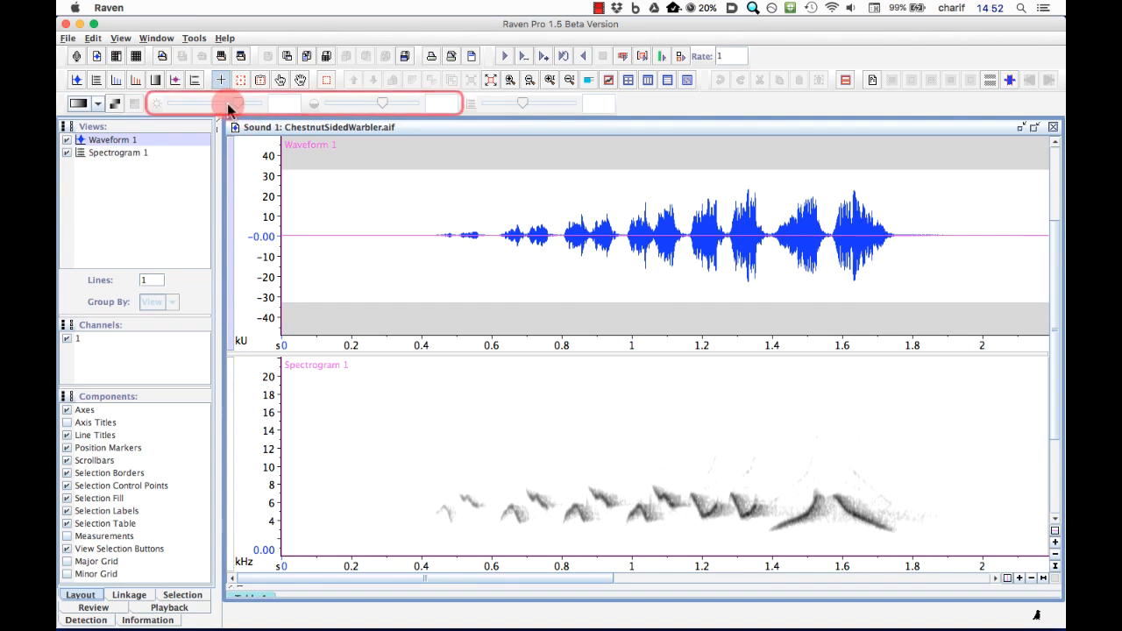
mouse_move(228, 104)
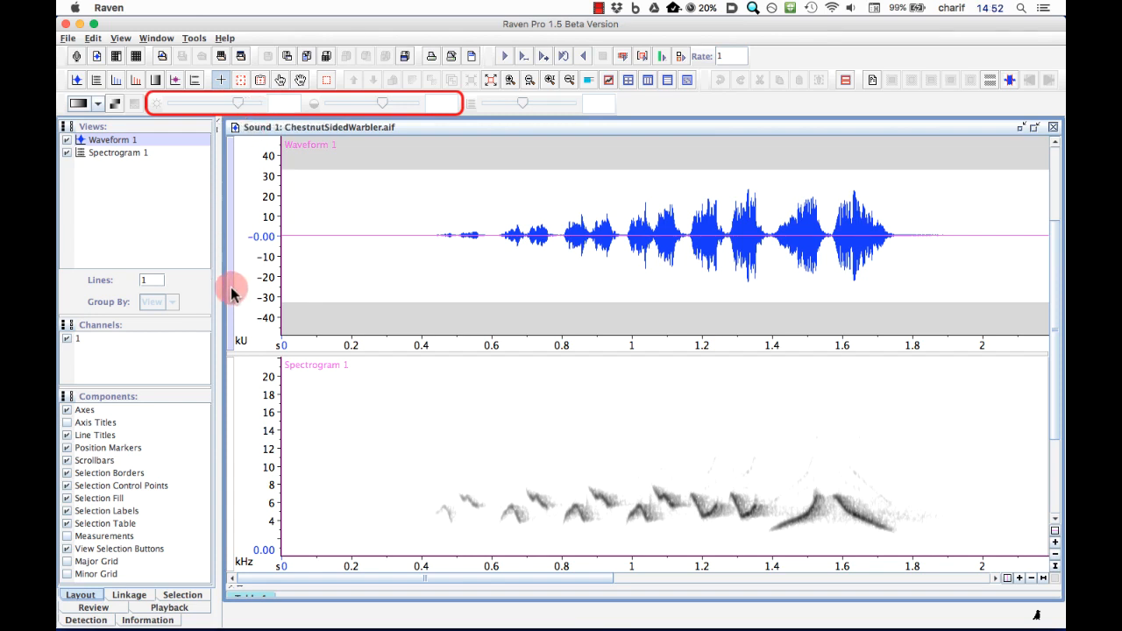
mouse_move(232, 390)
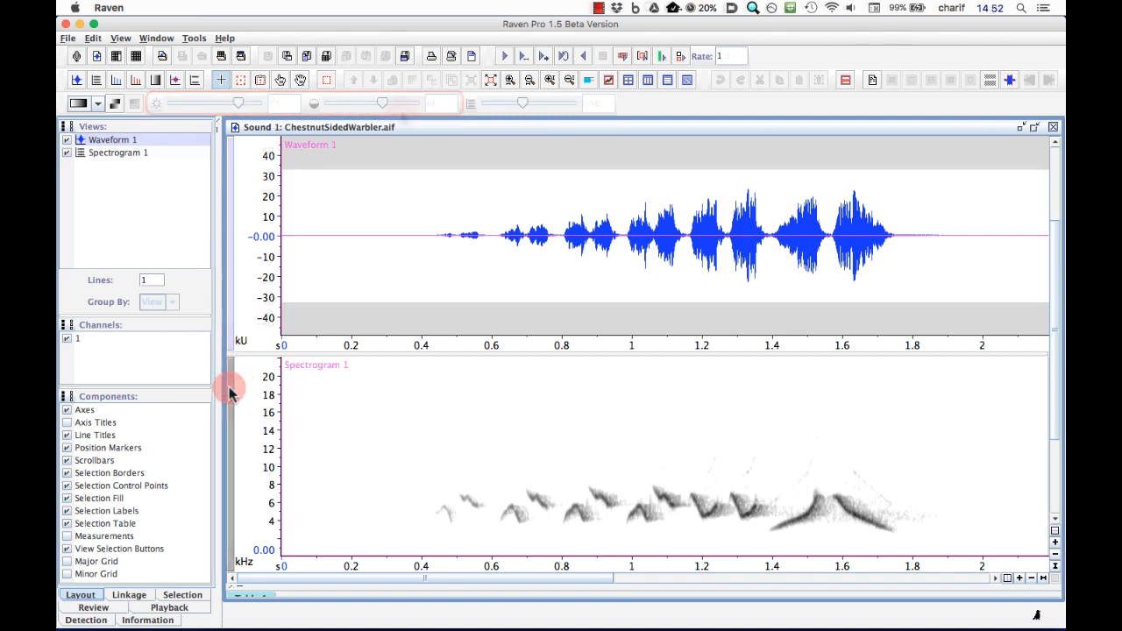
Step: Make Waveform 1 the active view, greying out the brightness, contrast and resolution sliders
left_click_drag(412, 103, 399, 103)
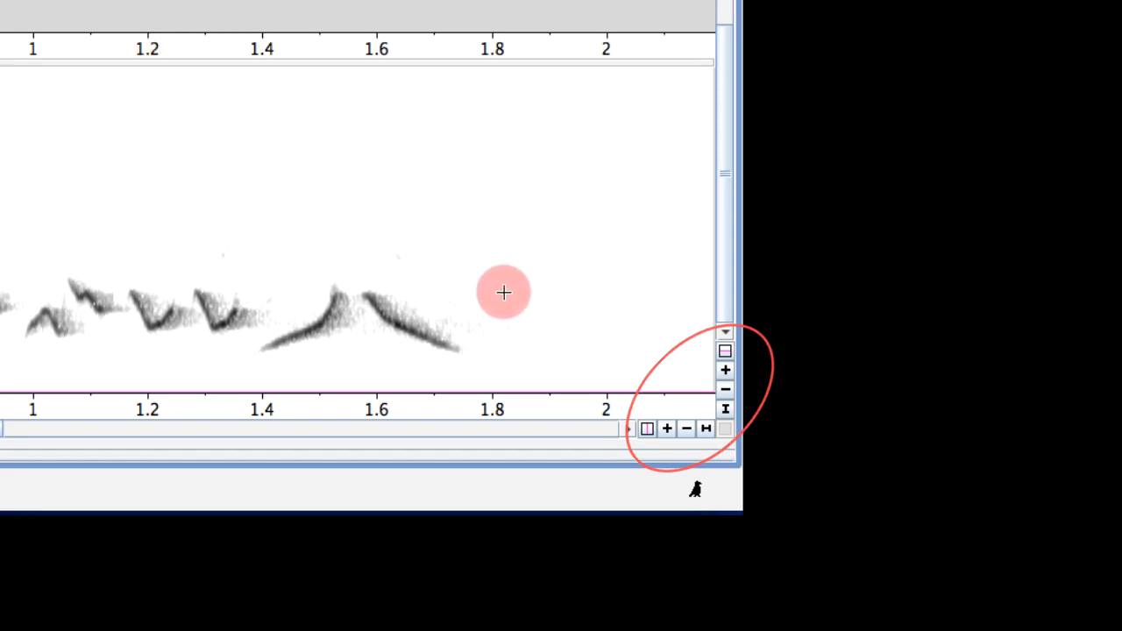
mouse_move(646, 366)
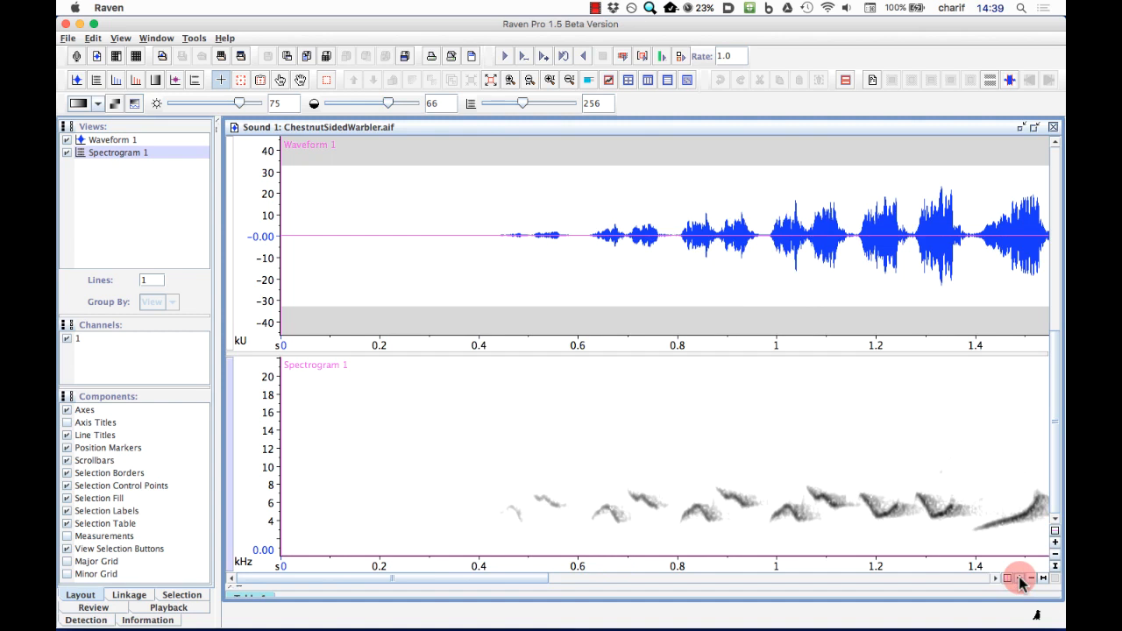
Step: Adjust time and frequency zoom, then show the whole 2.2 s song at 0–20 kHz
left_click(1028, 578)
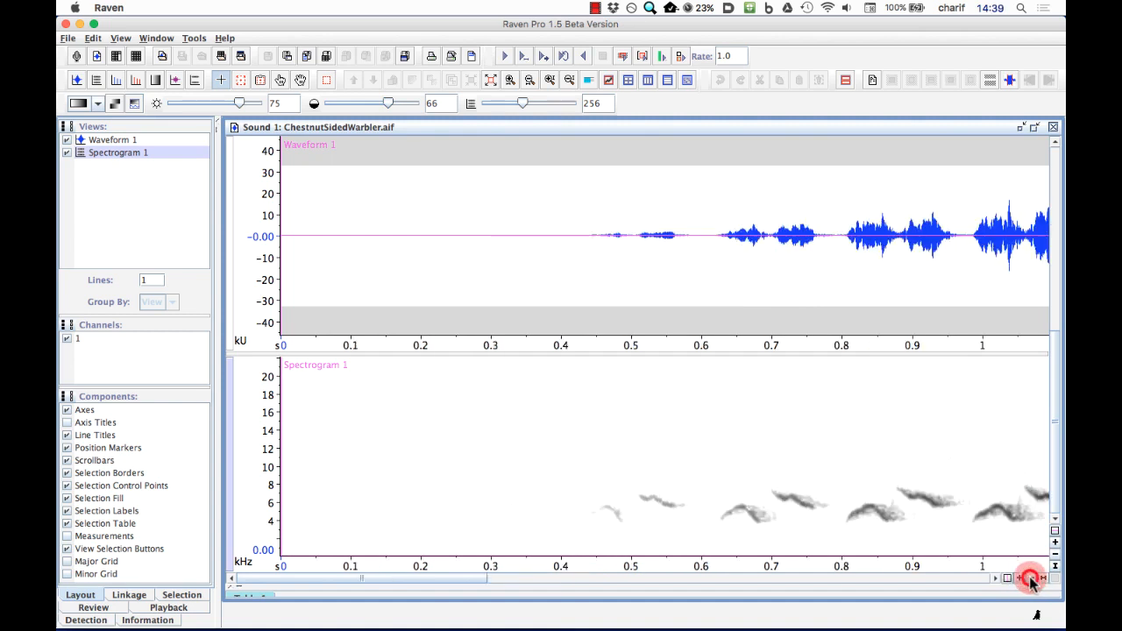
left_click(1008, 577)
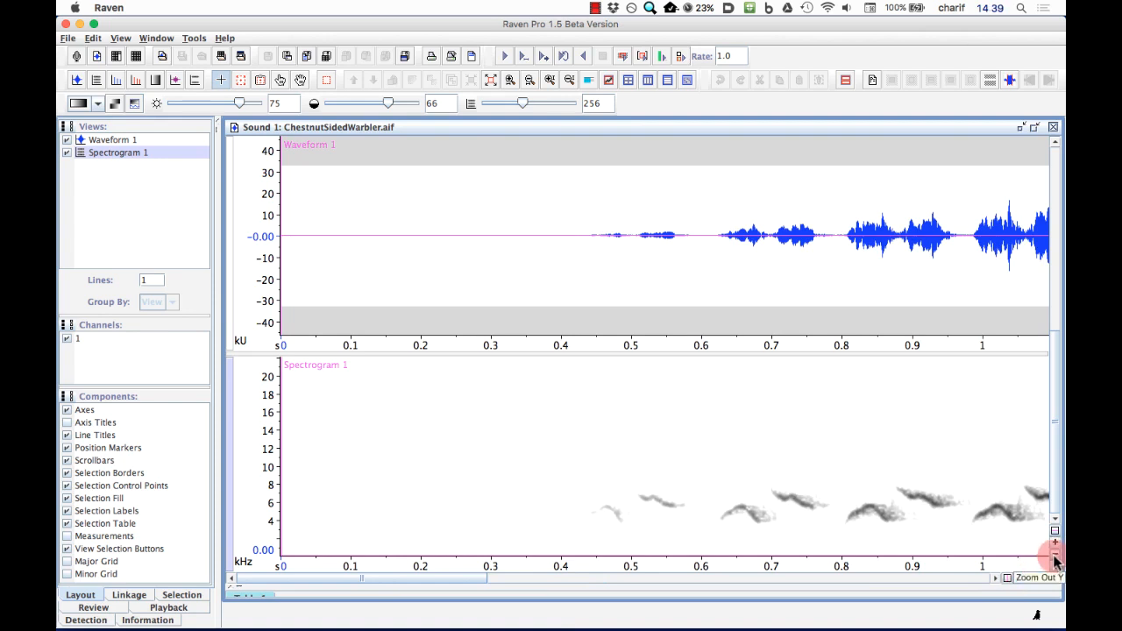
left_click(1054, 547)
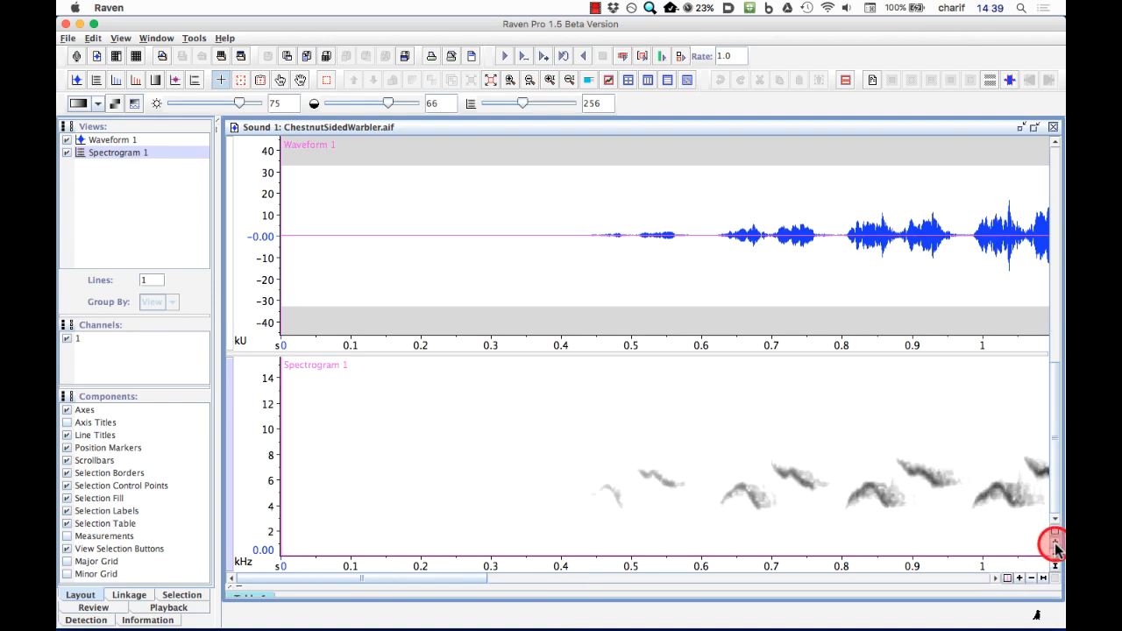
left_click(1054, 553)
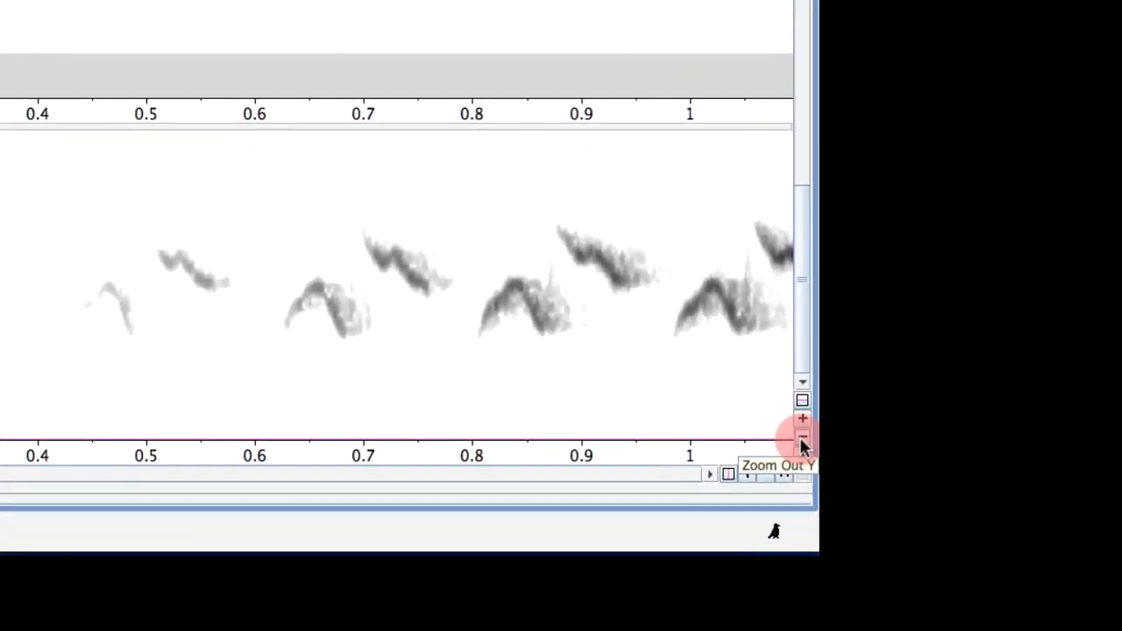
left_click(802, 435)
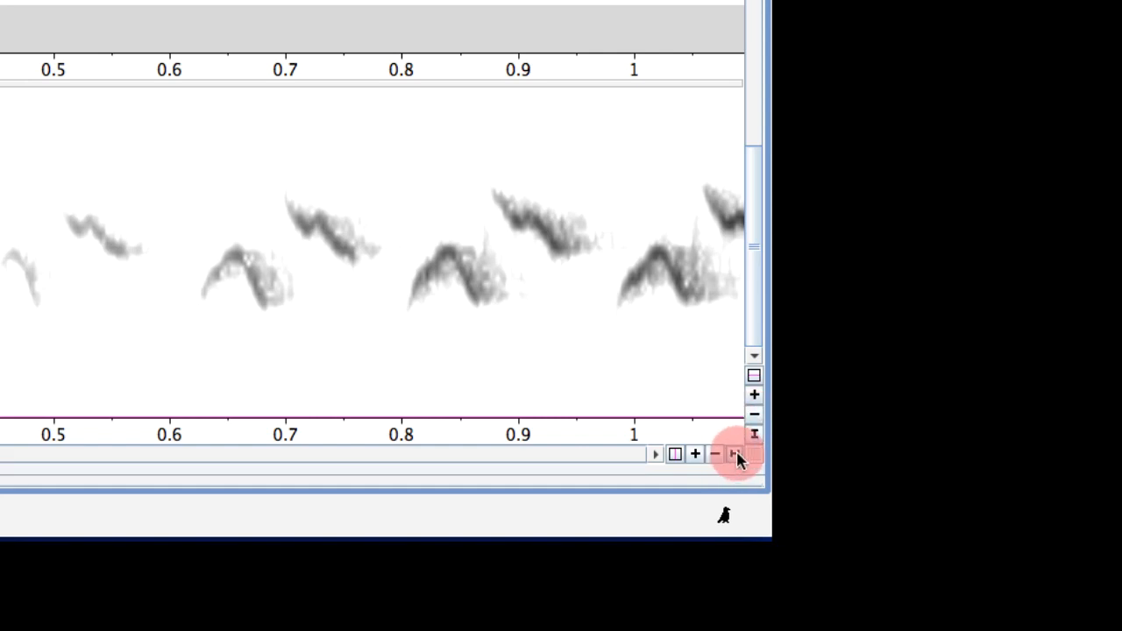
mouse_move(737, 454)
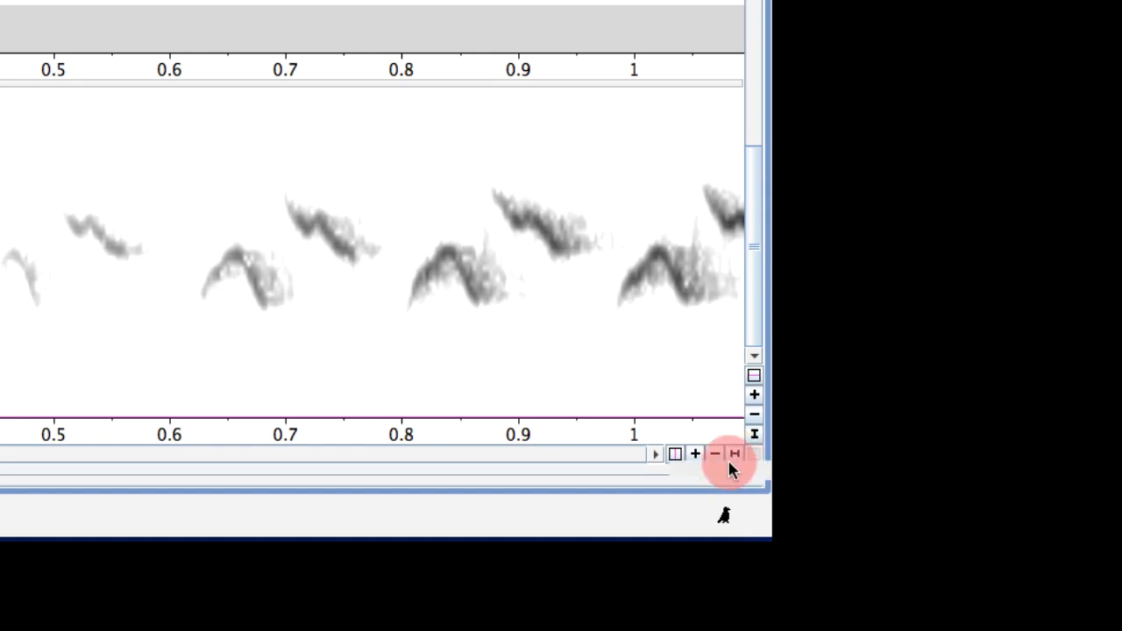
left_click(734, 453)
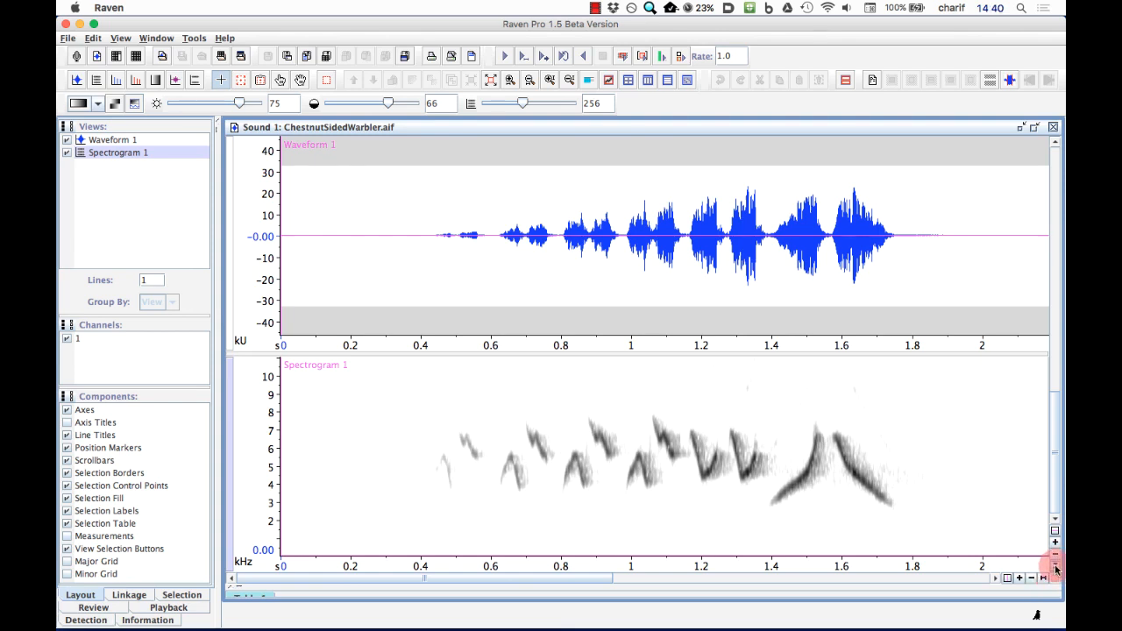
mouse_move(1056, 568)
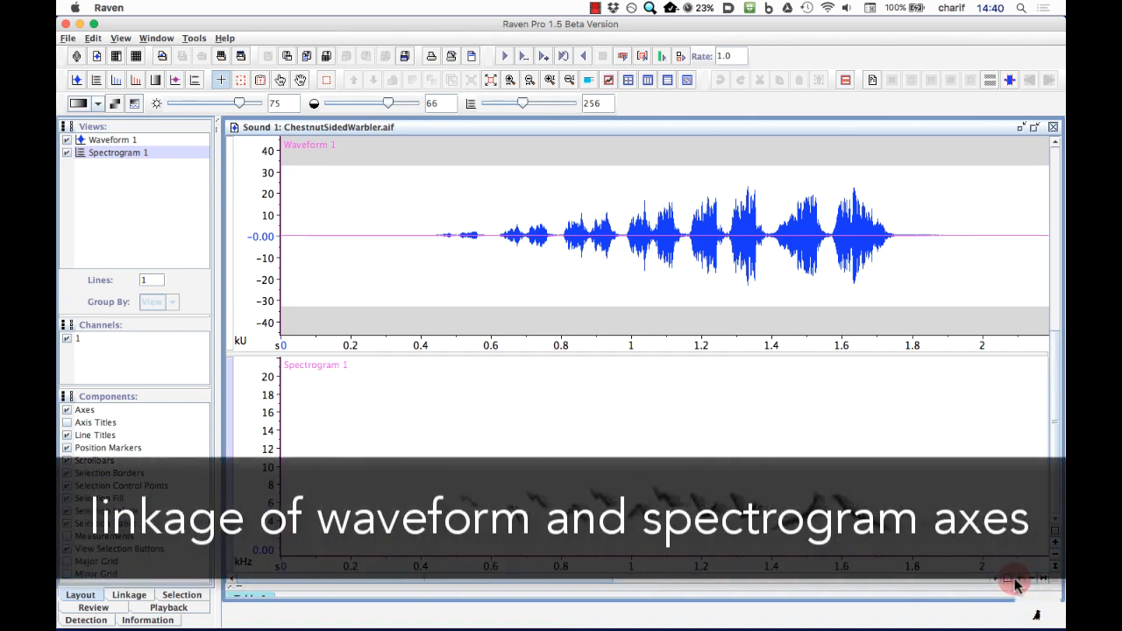
Step: Zoom time in and back out, then adjust frequency zoom to show 0–14 kHz
left_click(1020, 579)
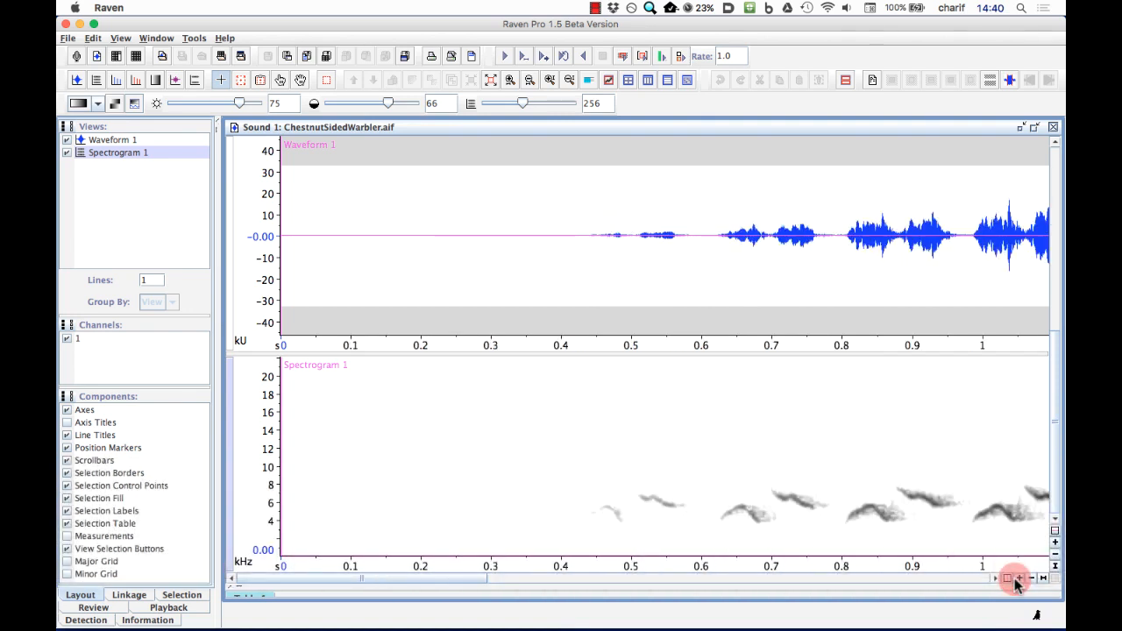
left_click(1032, 578)
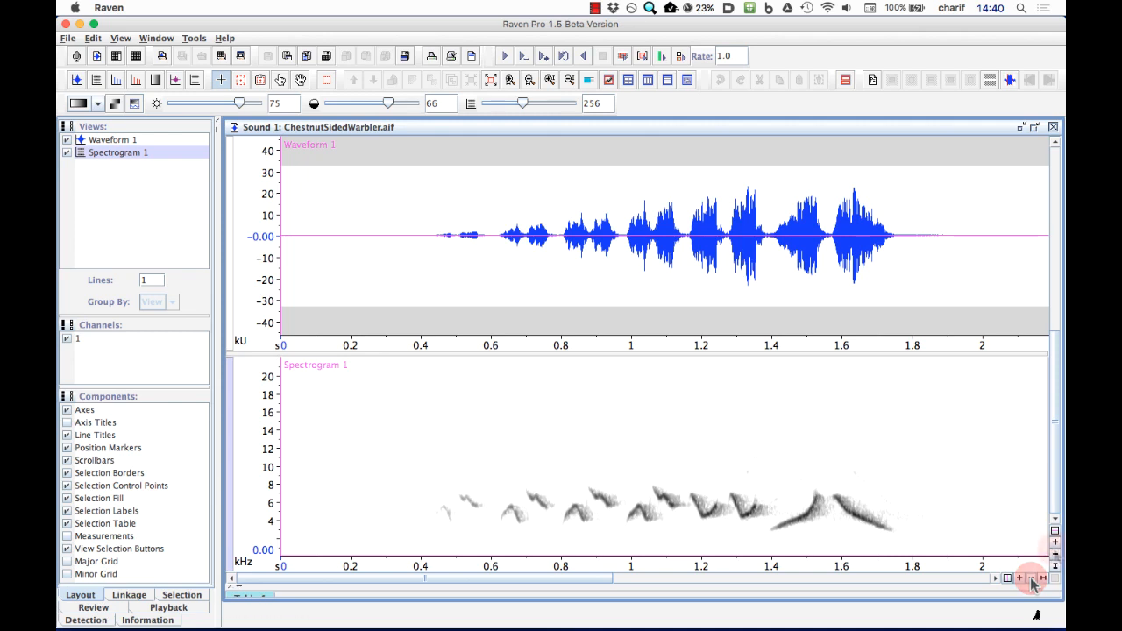
left_click(1054, 546)
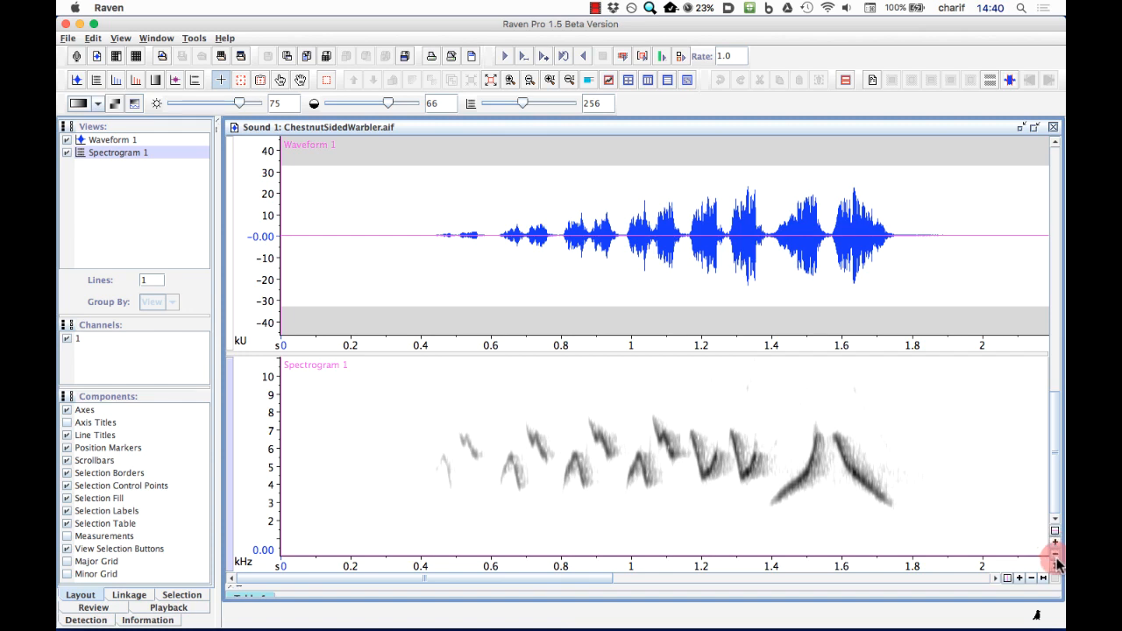
left_click(1055, 561)
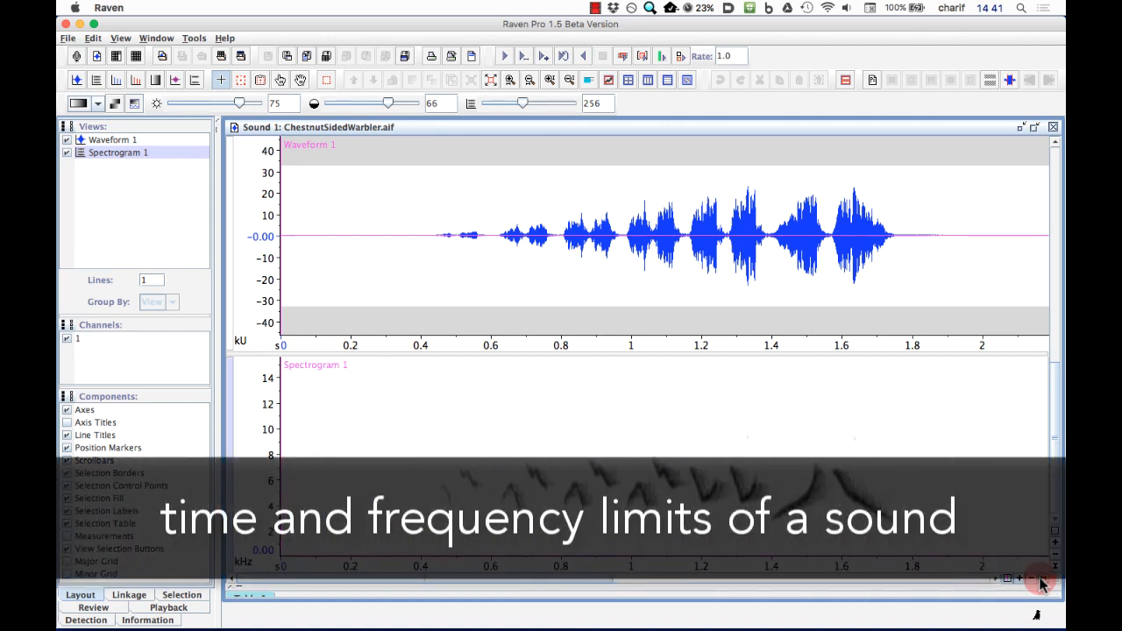
Step: Zoom time out past the 2.2 s end and frequency out to about 30 kHz
left_click(1041, 578)
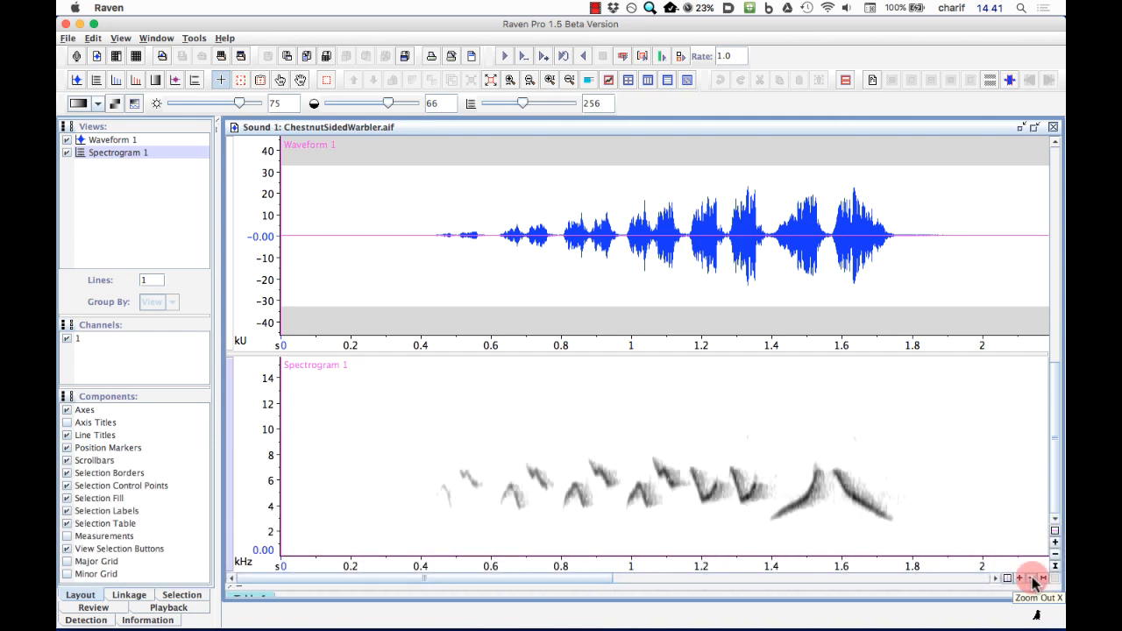
left_click(1032, 576)
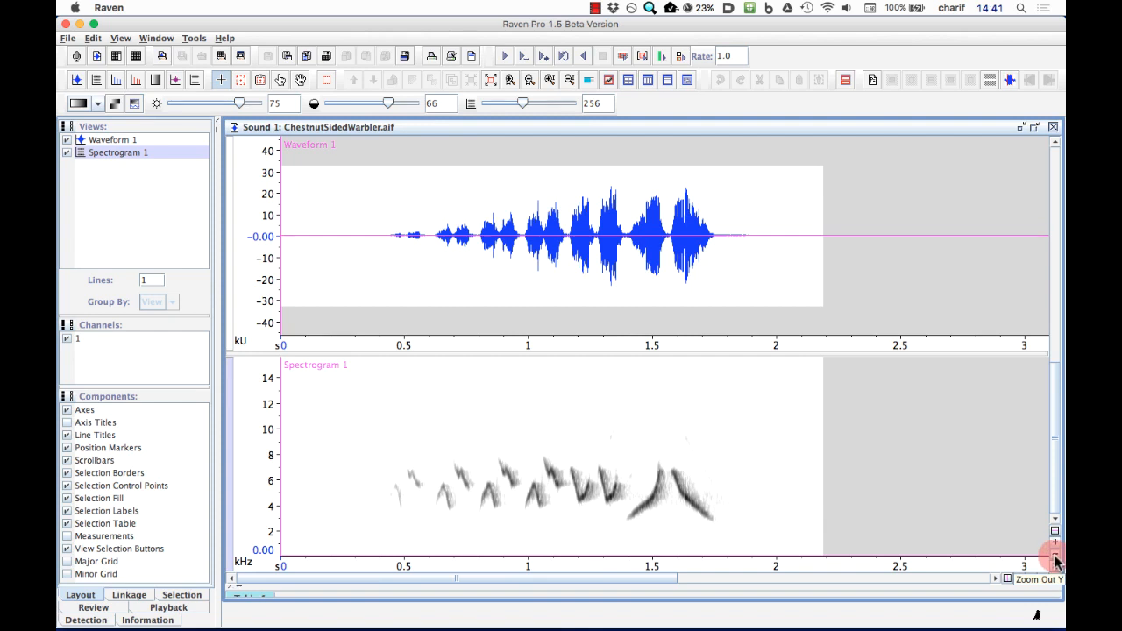
left_click(1054, 562)
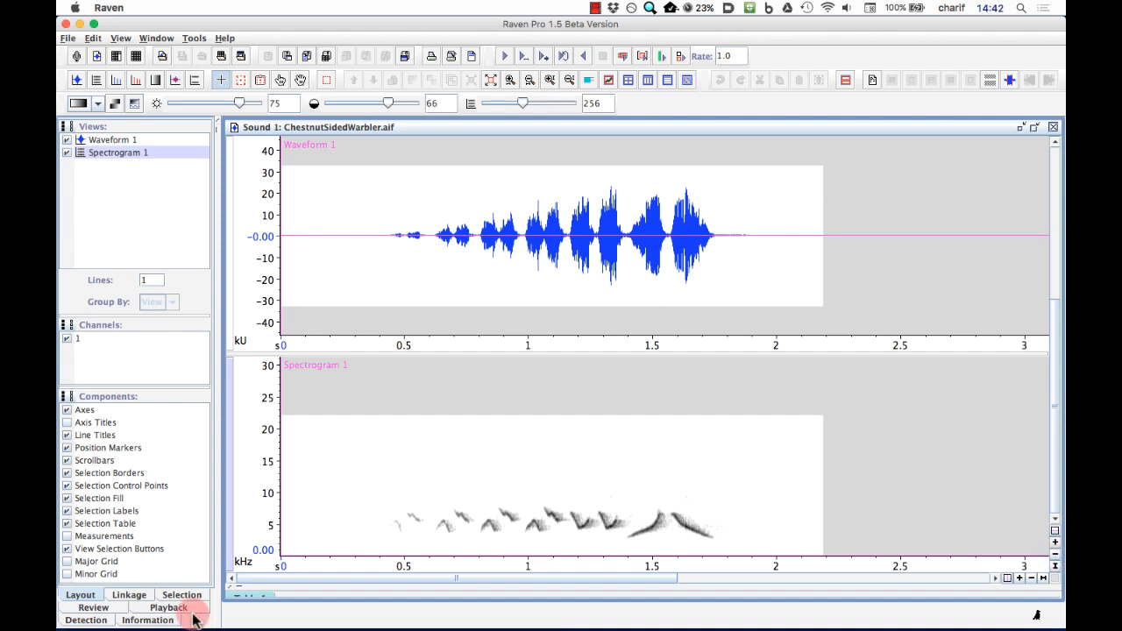
left_click(149, 620)
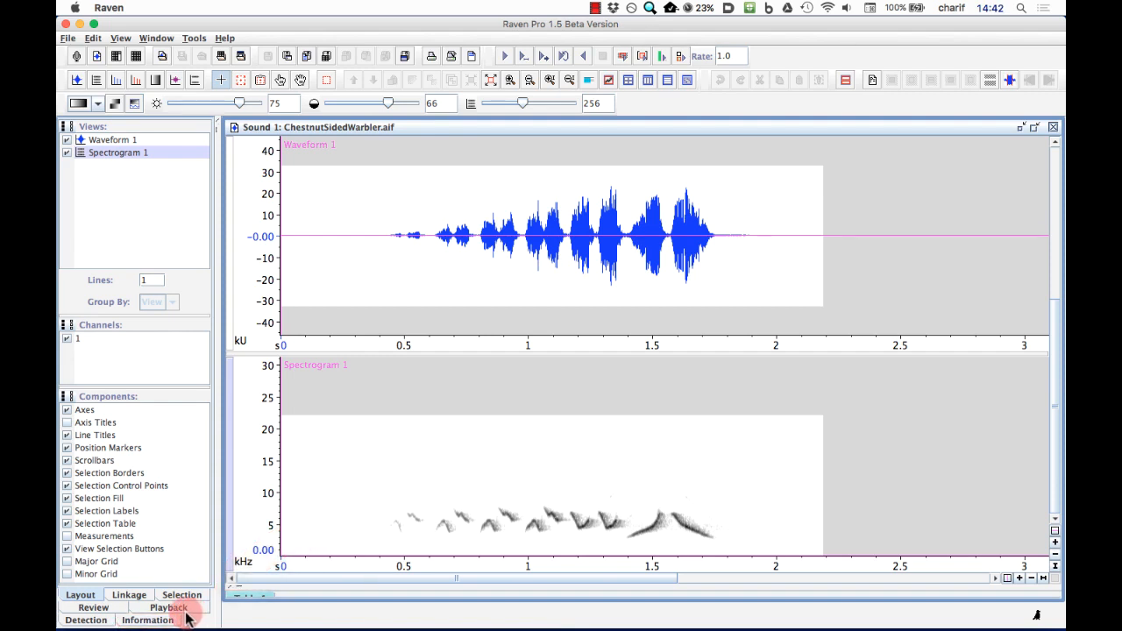
left_click(147, 619)
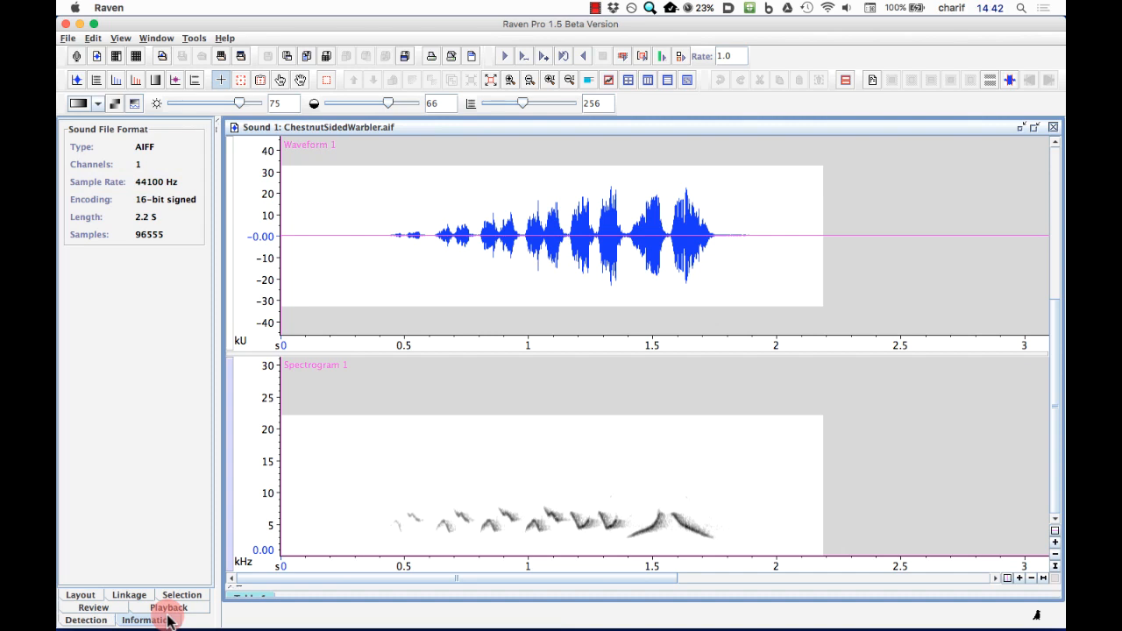
left_click(80, 594)
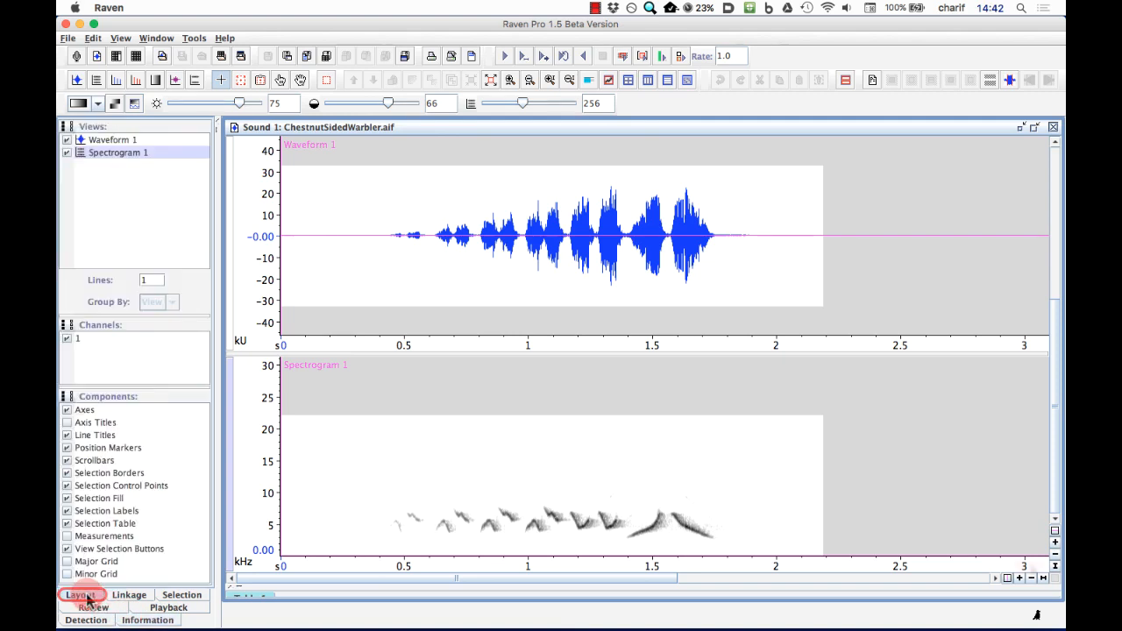
mouse_move(1030, 565)
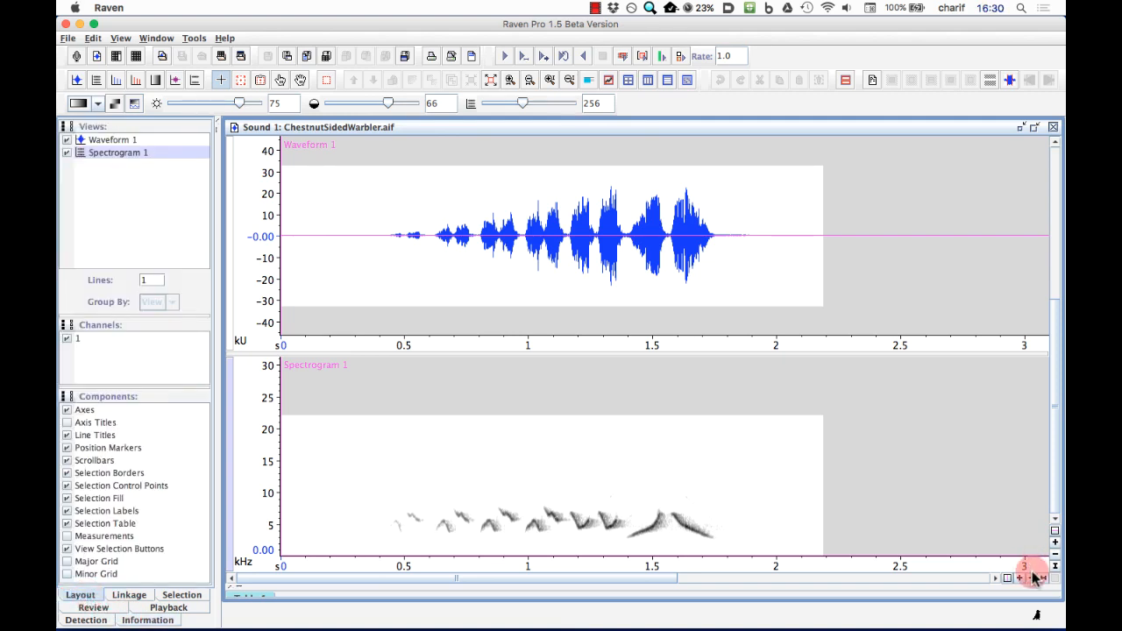
Step: Fit the full 2.2 s recording in time and narrow the spectrogram to 0–10 kHz
left_click(1042, 578)
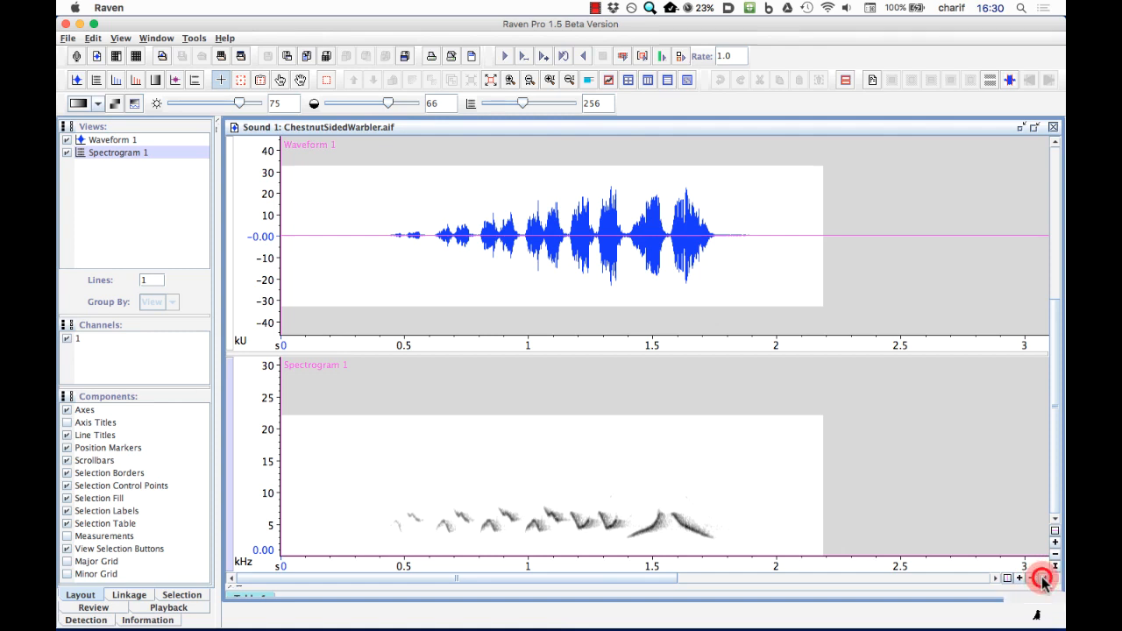
left_click(1043, 577)
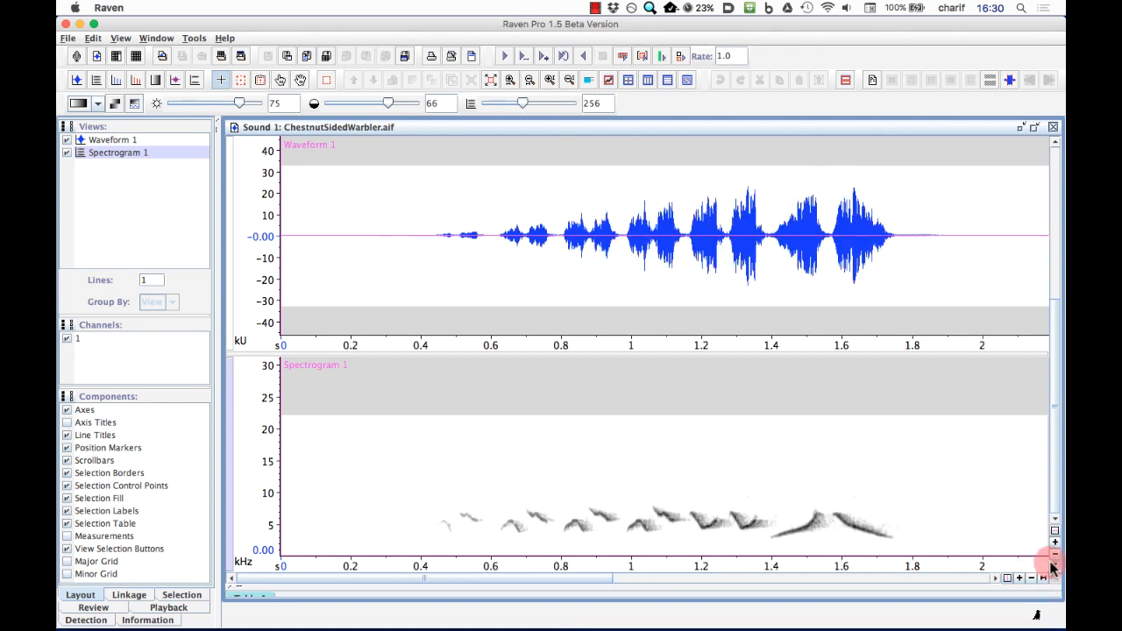
left_click(1055, 545)
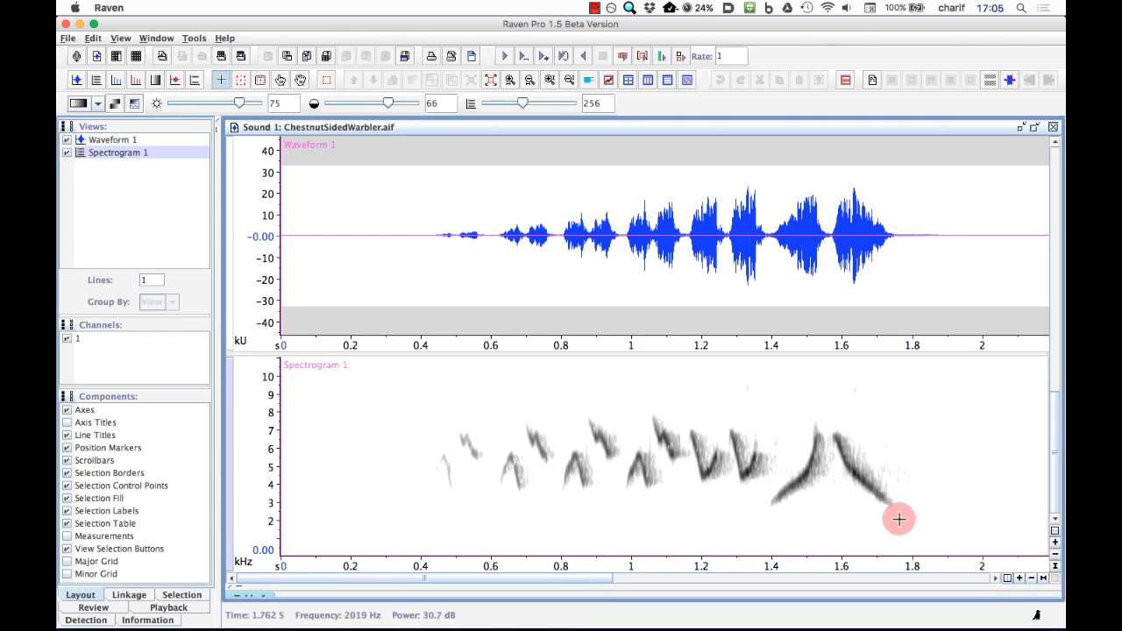
Step: Box the final two notes, 1.38–1.77 s and 2–8 kHz, and play them
left_click_drag(898, 520, 793, 456)
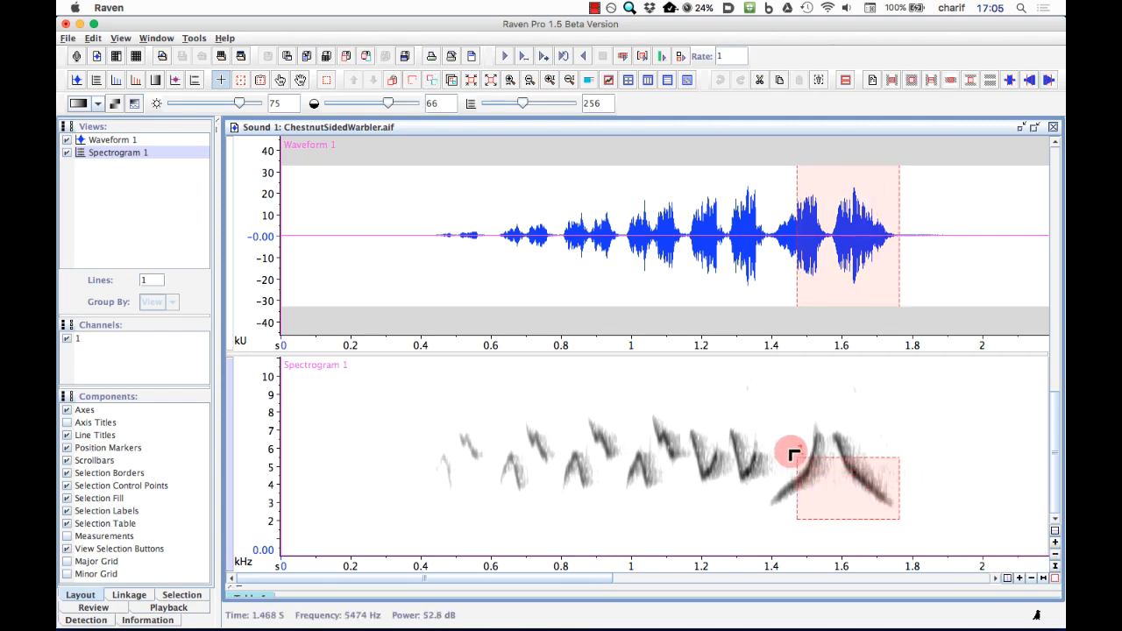
left_click_drag(793, 451, 763, 416)
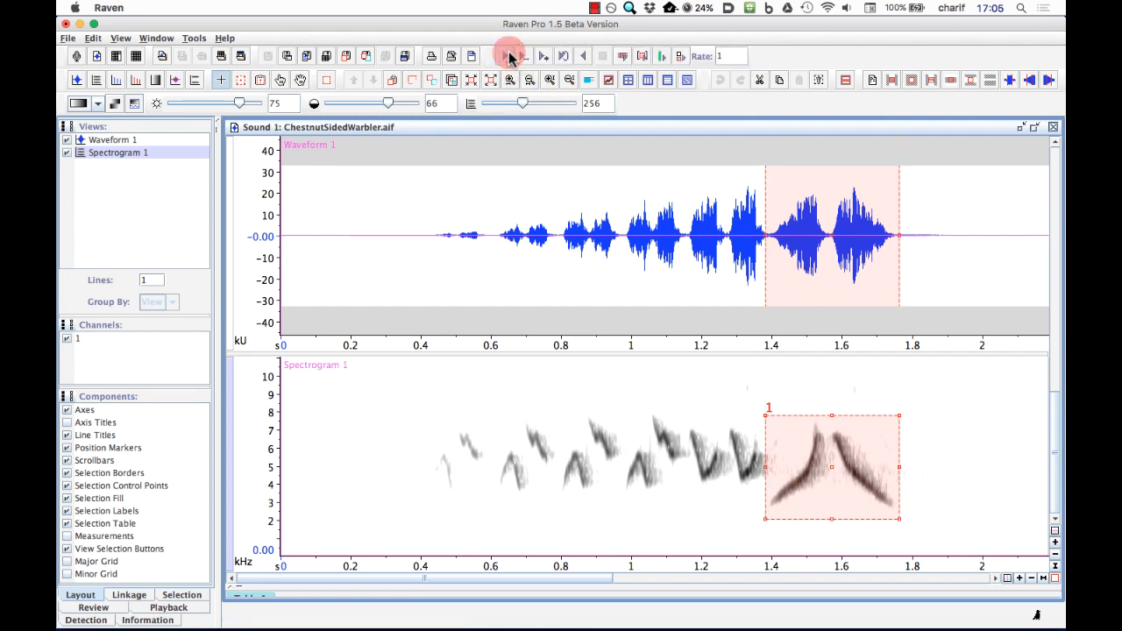
left_click(509, 55)
type("0.25")
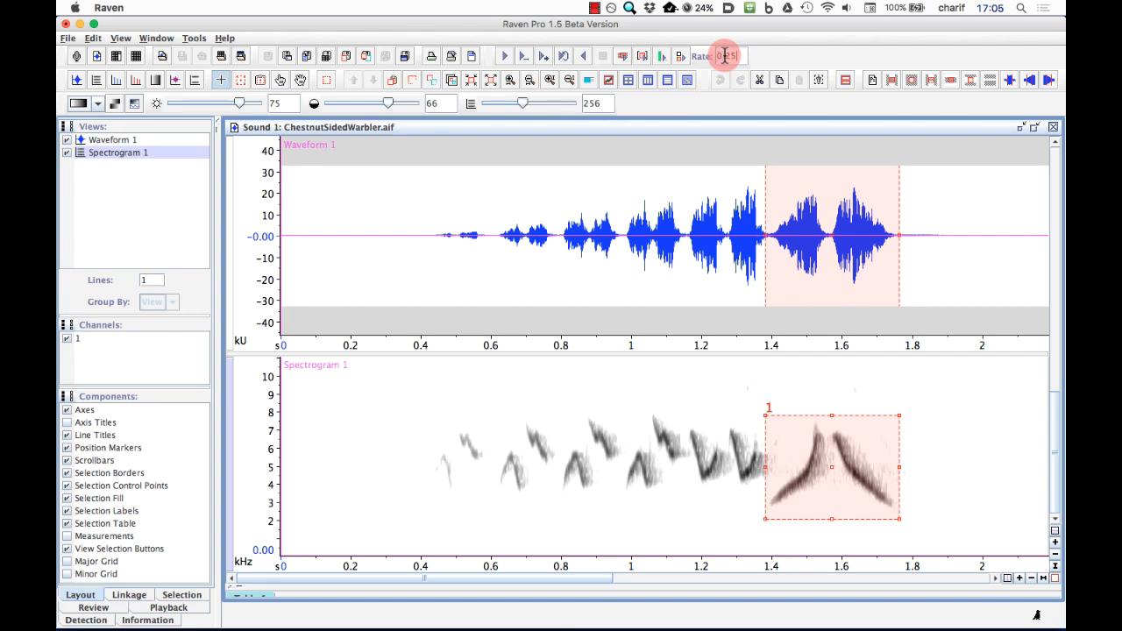
Step: Apply the 0.25 playback rate and play the boxed final notes slowed down
key("enter")
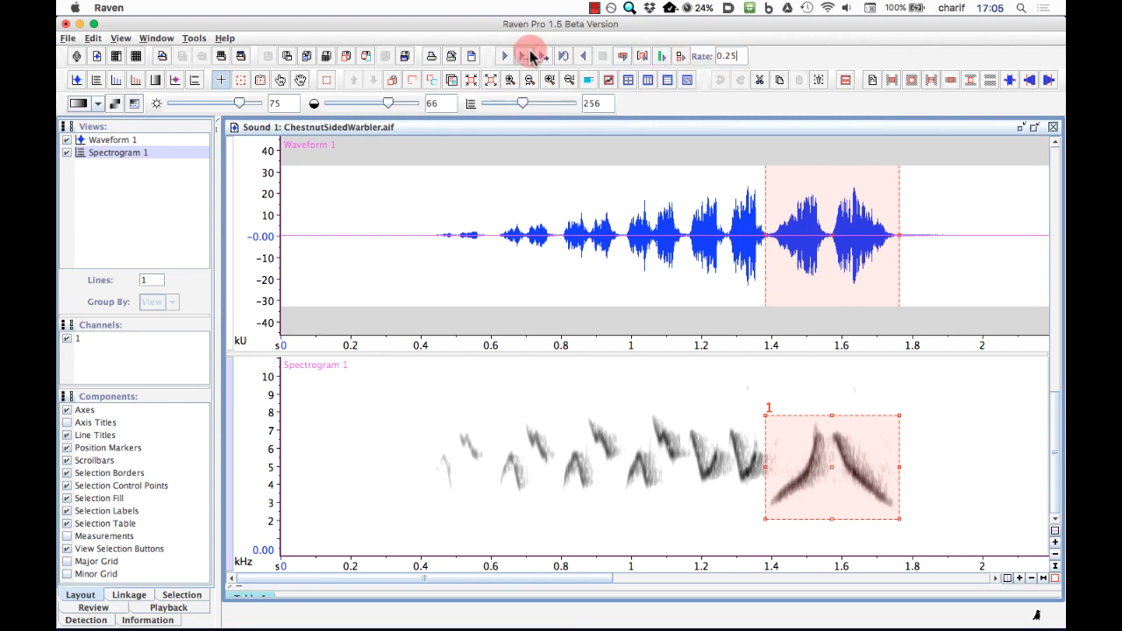
left_click(503, 55)
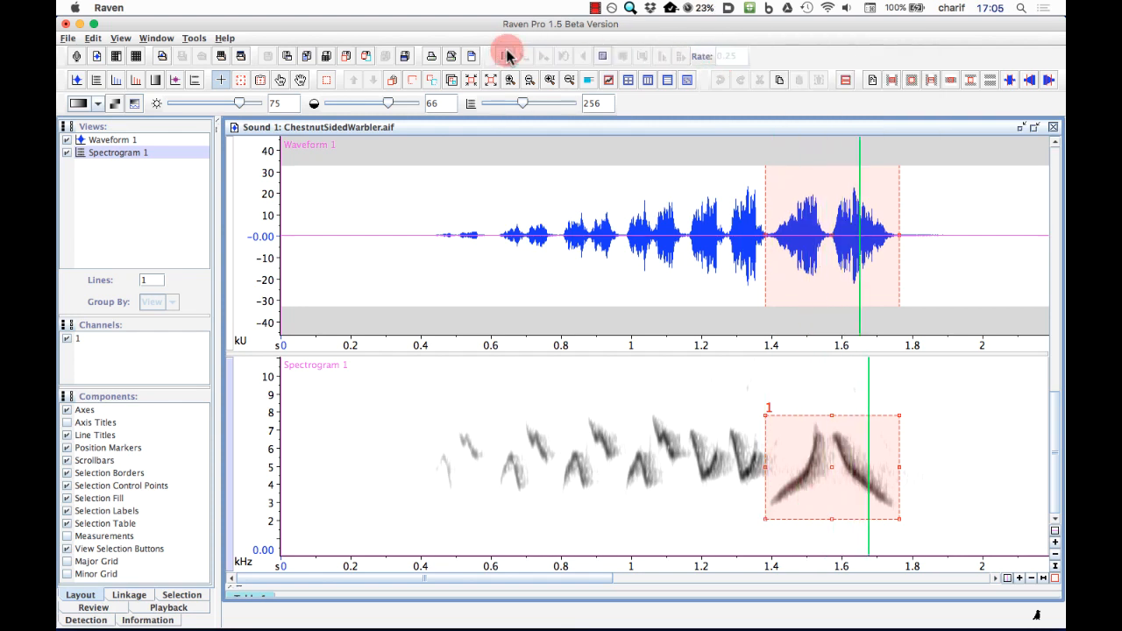
left_click(504, 55)
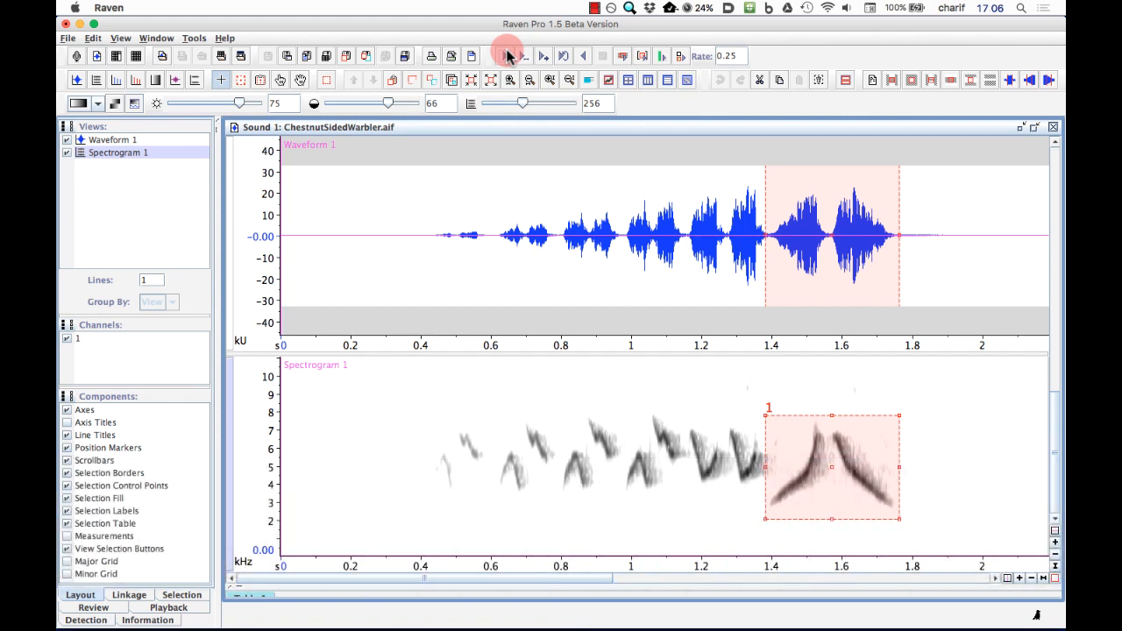
mouse_move(574, 213)
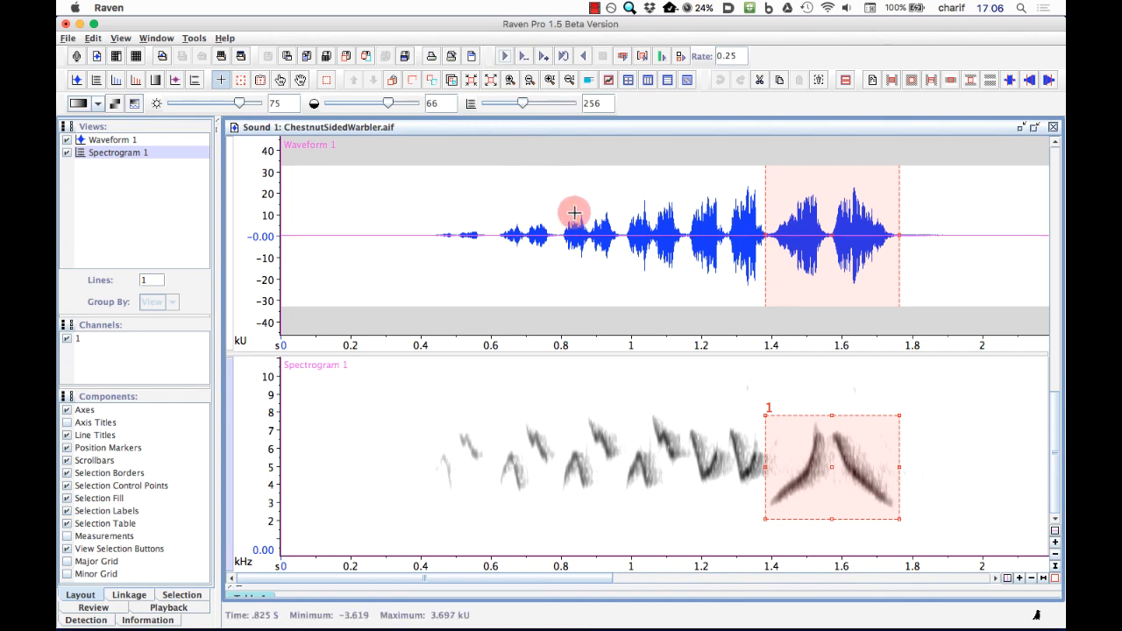
mouse_move(993, 536)
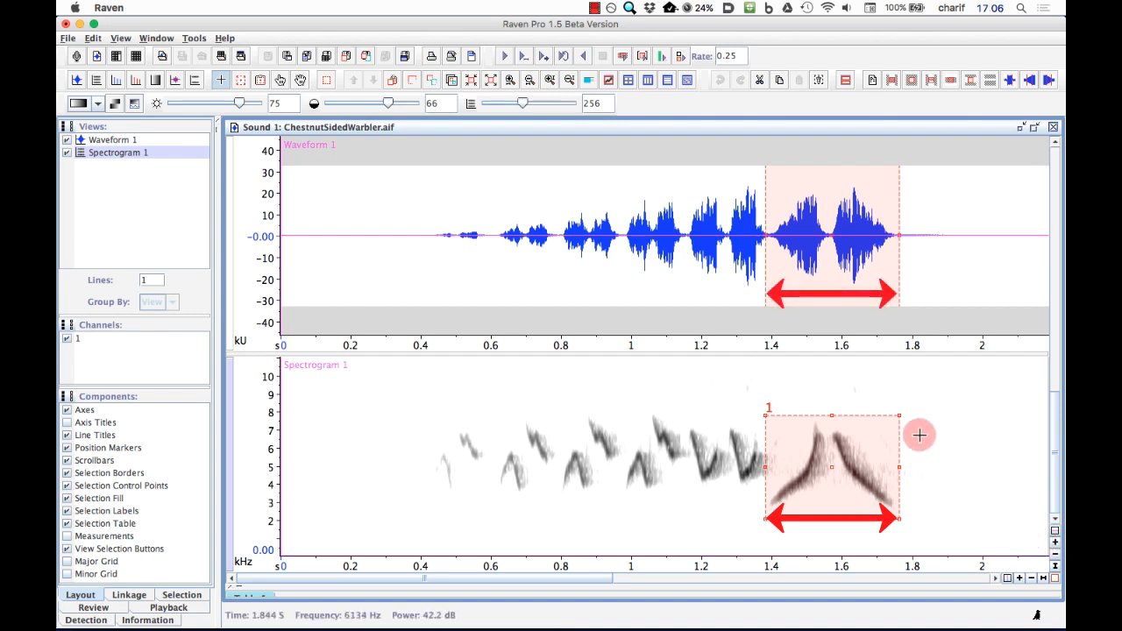
mouse_move(855, 453)
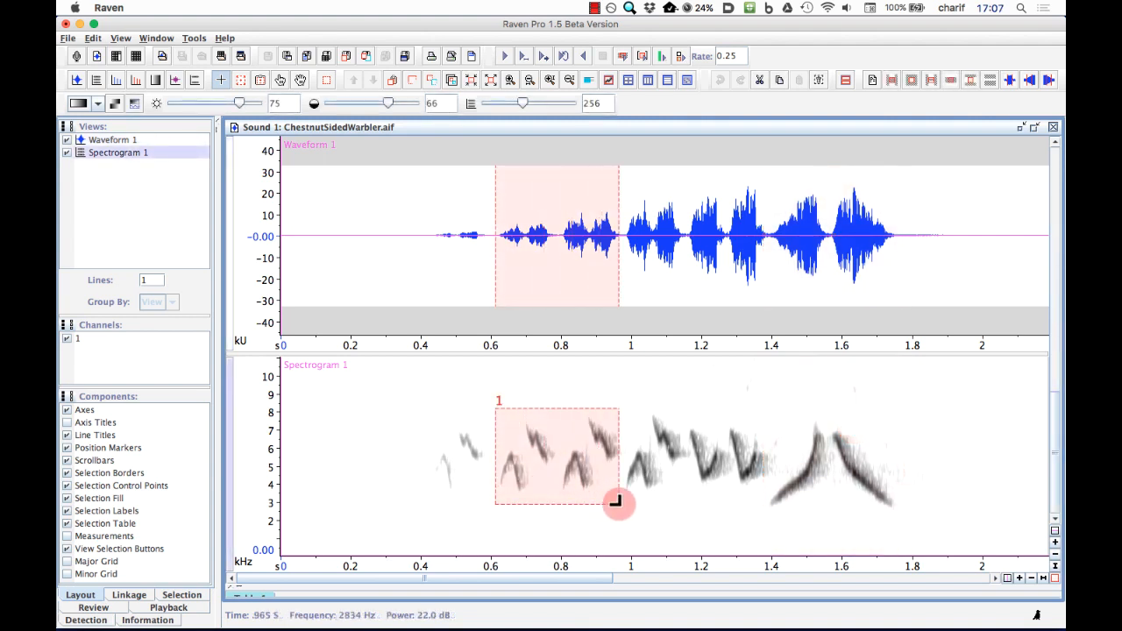
Step: Redraw selection 1 over the middle notes, about 0.62–1.37 s and 2.5–8 kHz
left_click_drag(618, 502, 762, 510)
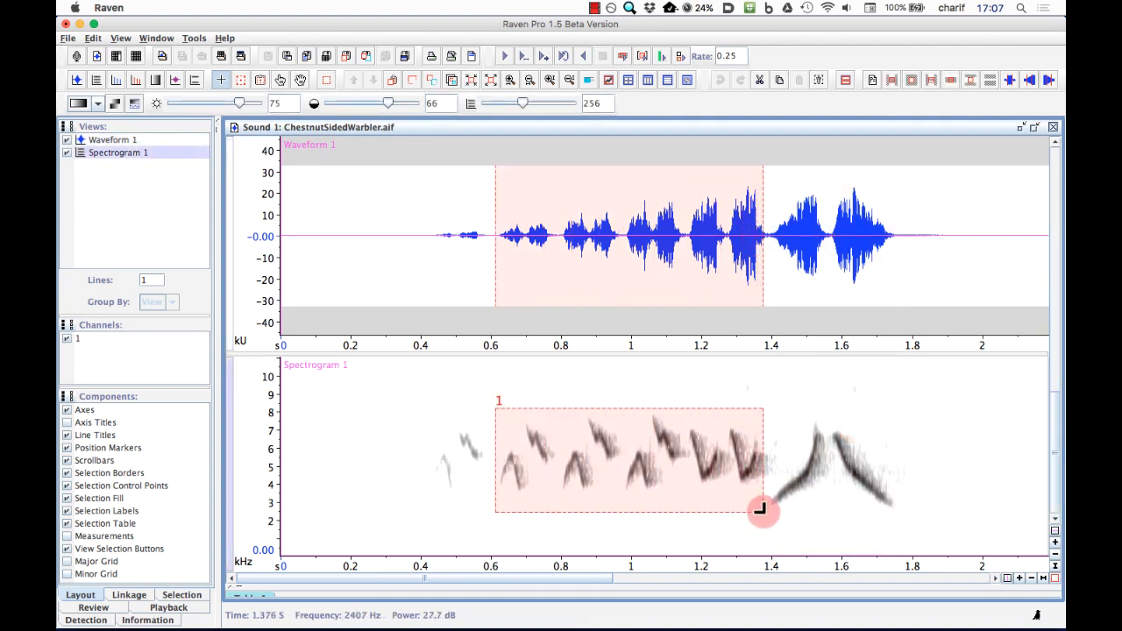